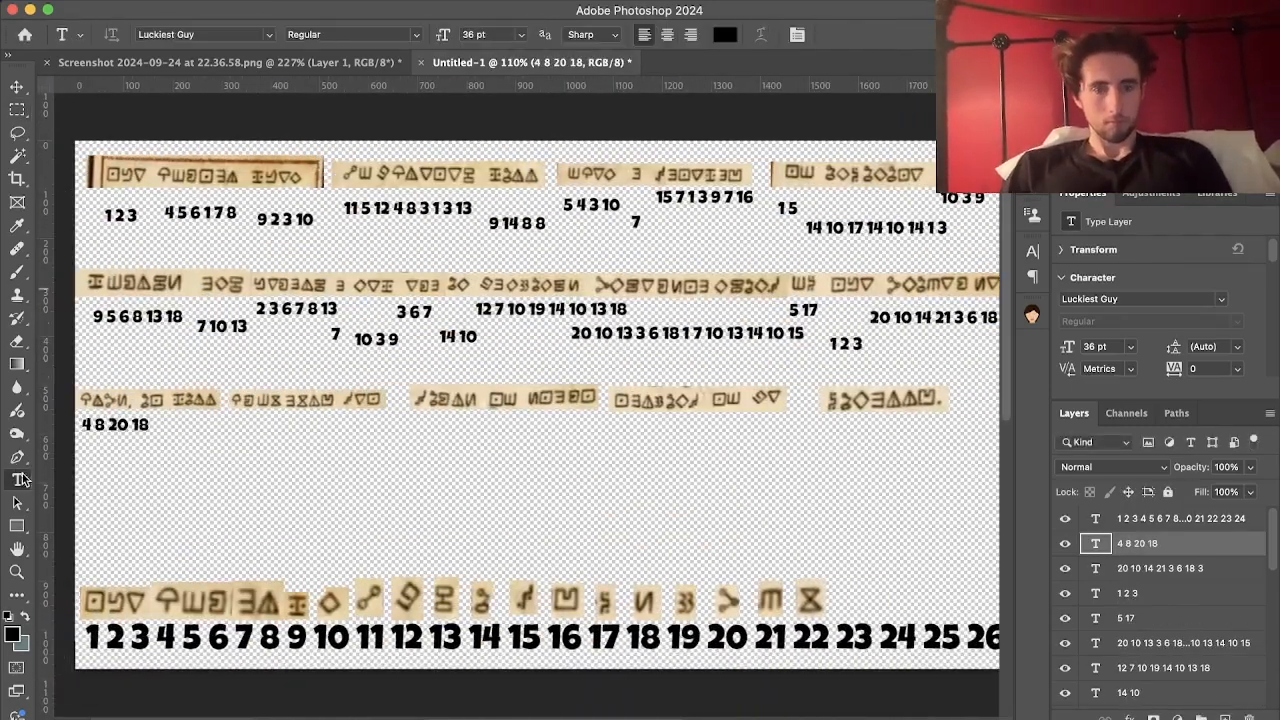
# Step: Add the code numbers '15 14 6 8 18' as a text layer under the third symbol row
pyautogui.write('15 14 6 8 18')
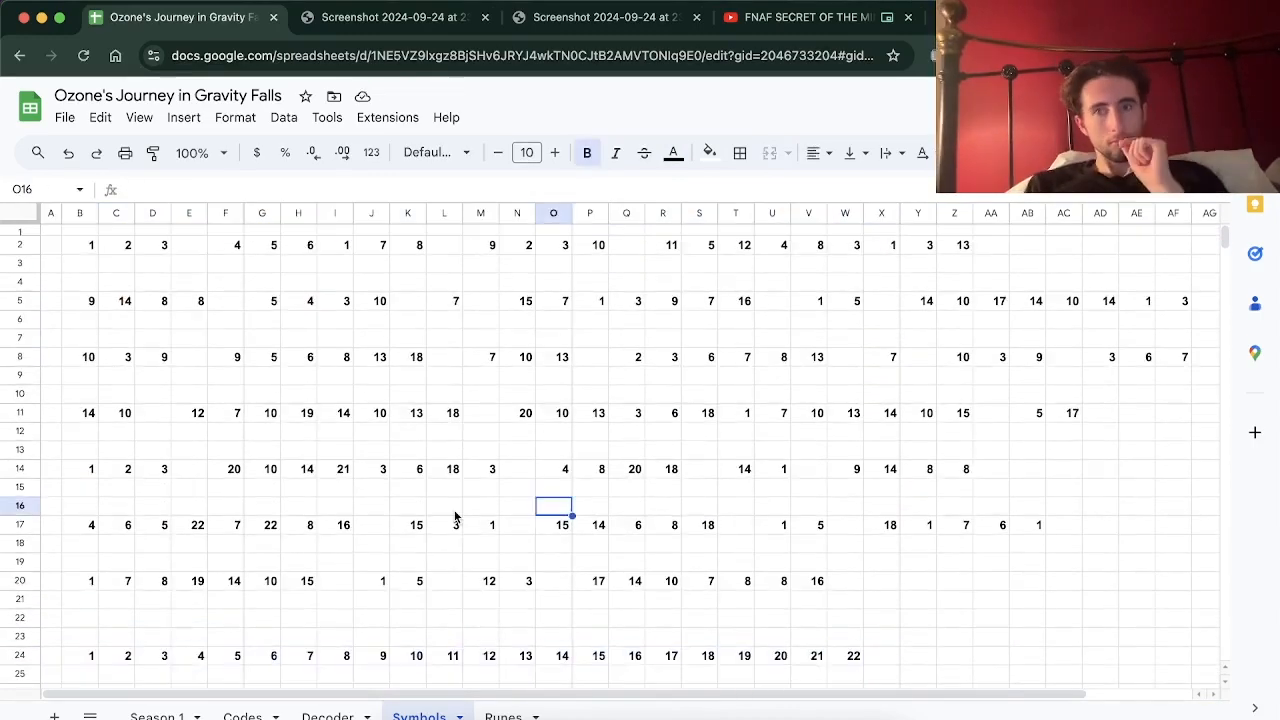
# Step: Enter the key letter N so it decodes beneath its numbers in the HLOOKUP rows
pyautogui.click(80, 262)
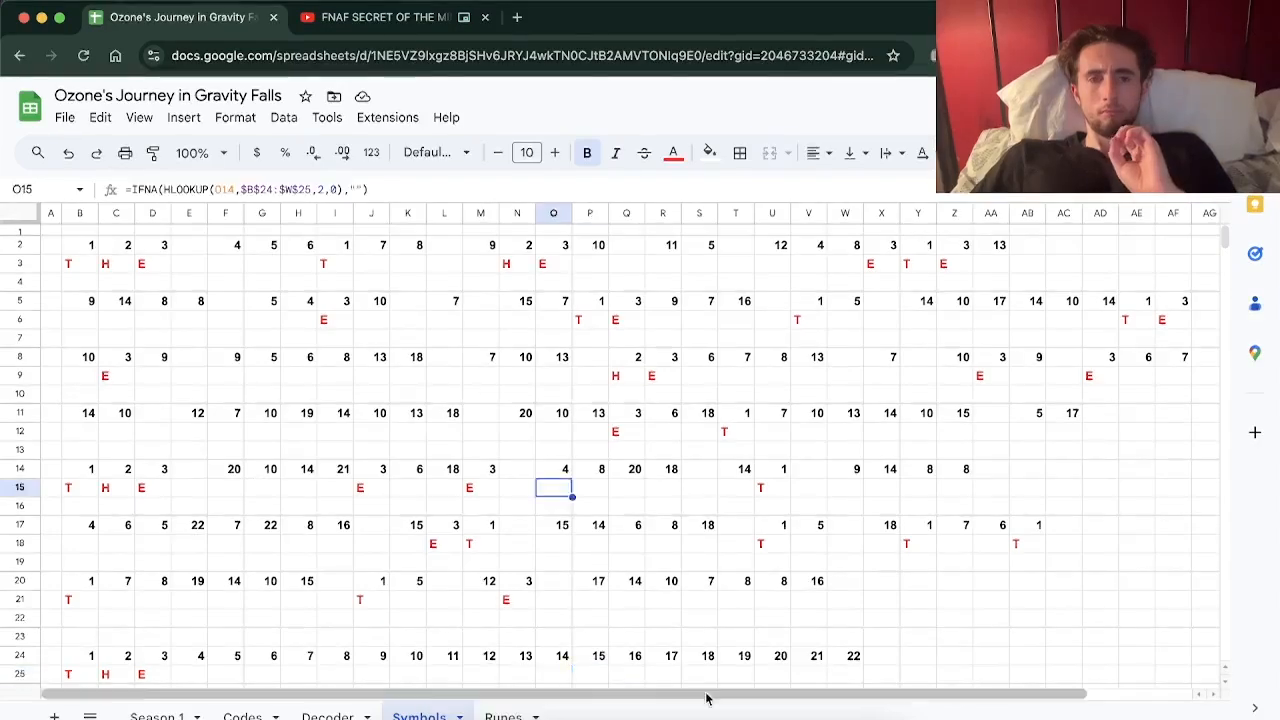
pyautogui.scroll(-3)
pyautogui.write('D')
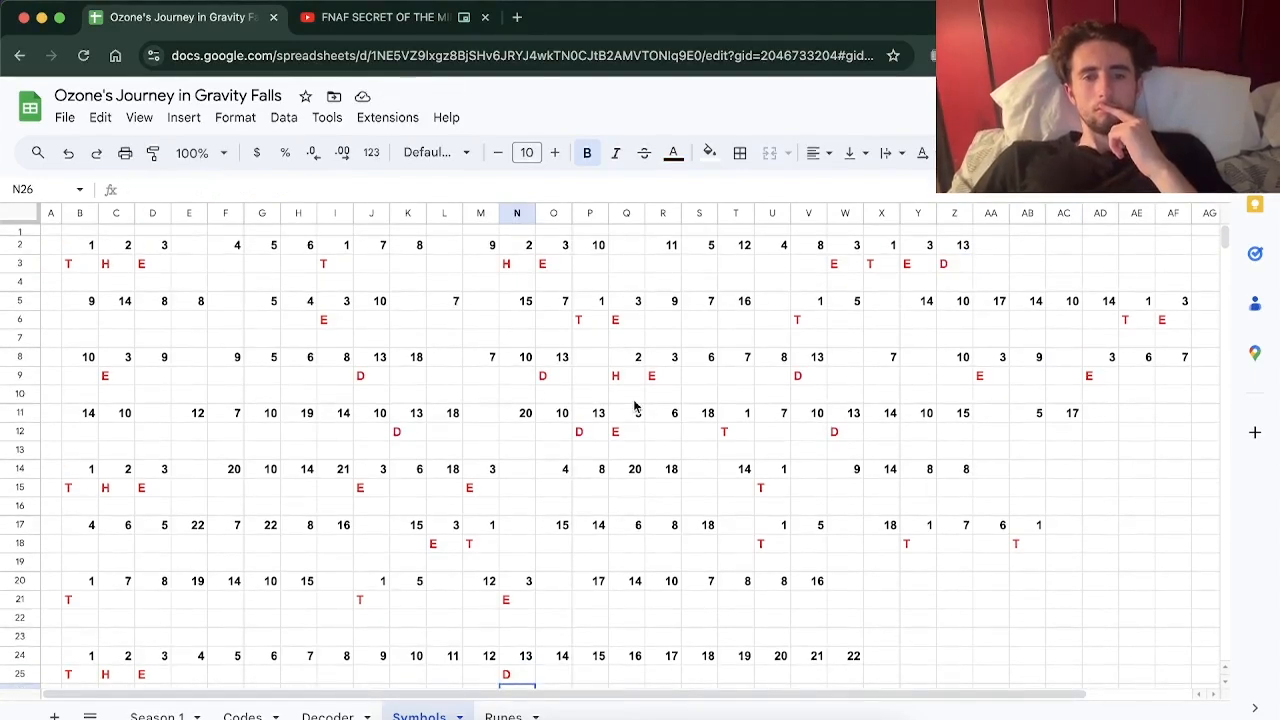
pyautogui.write('N')
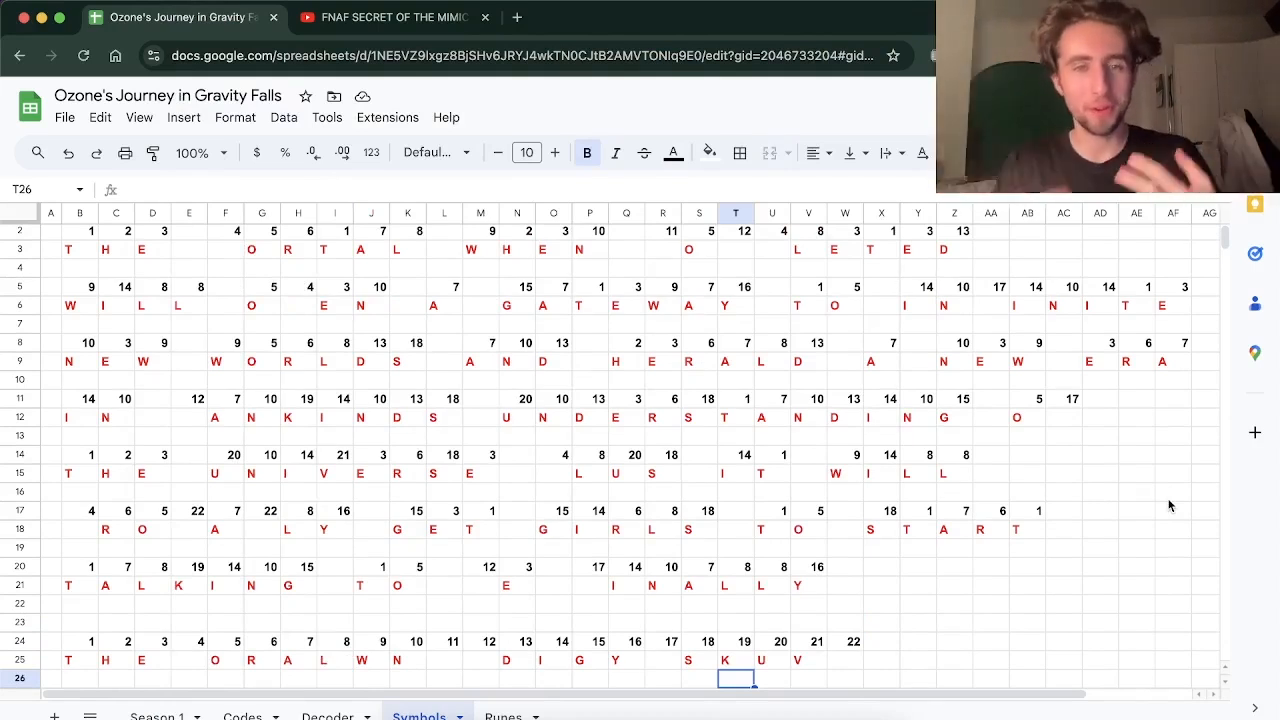
pyautogui.moveTo(938, 488)
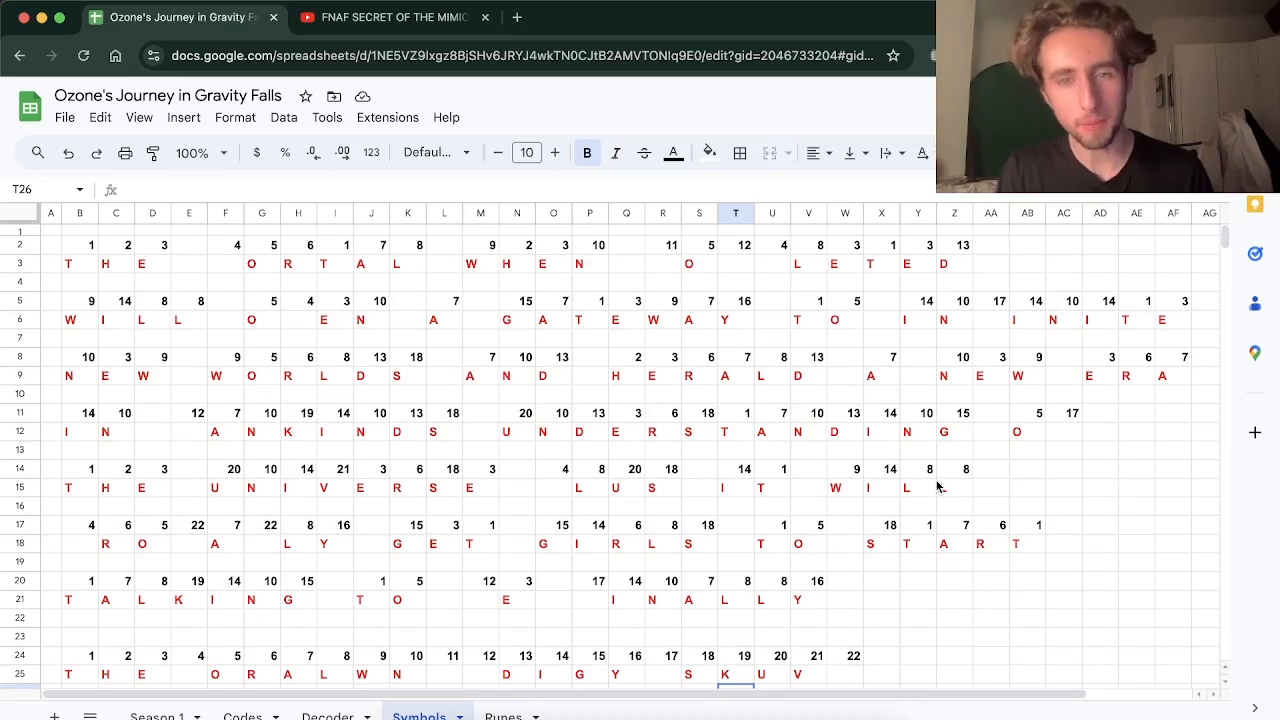
# Step: Check code number 3 in row 14 and the matching cell below it for O and M
pyautogui.click(480, 468)
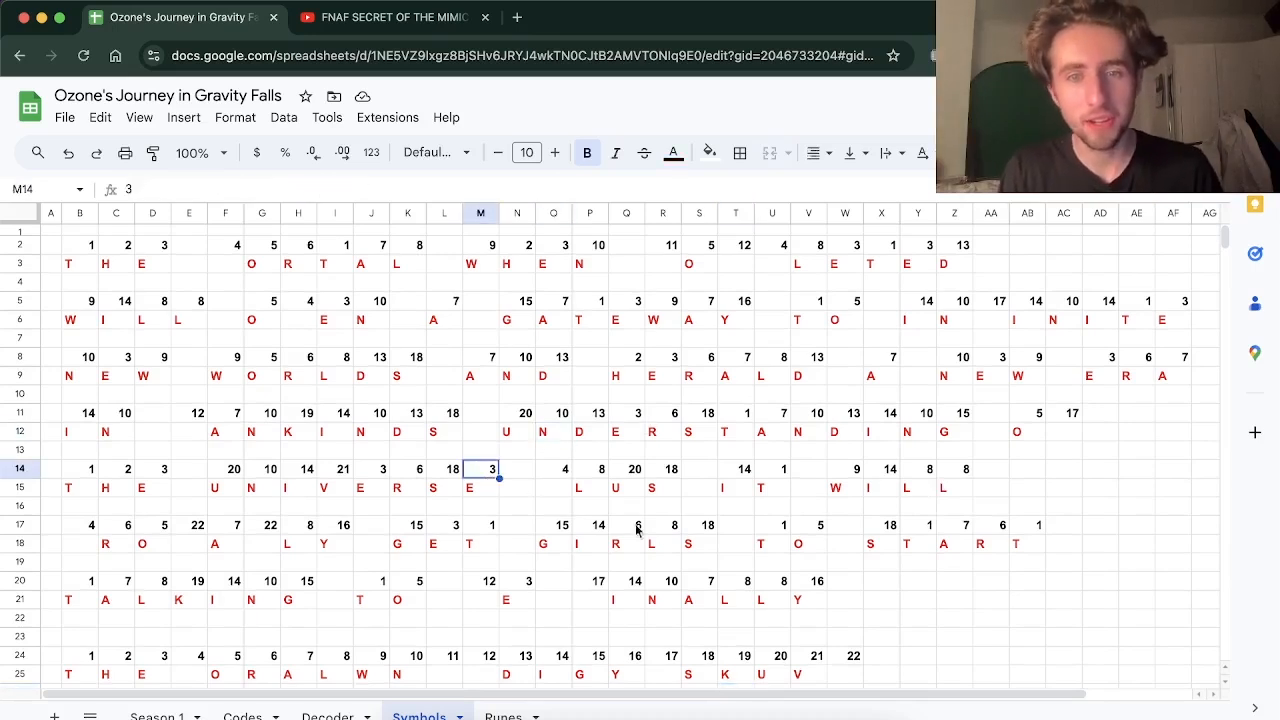
pyautogui.moveTo(488, 552)
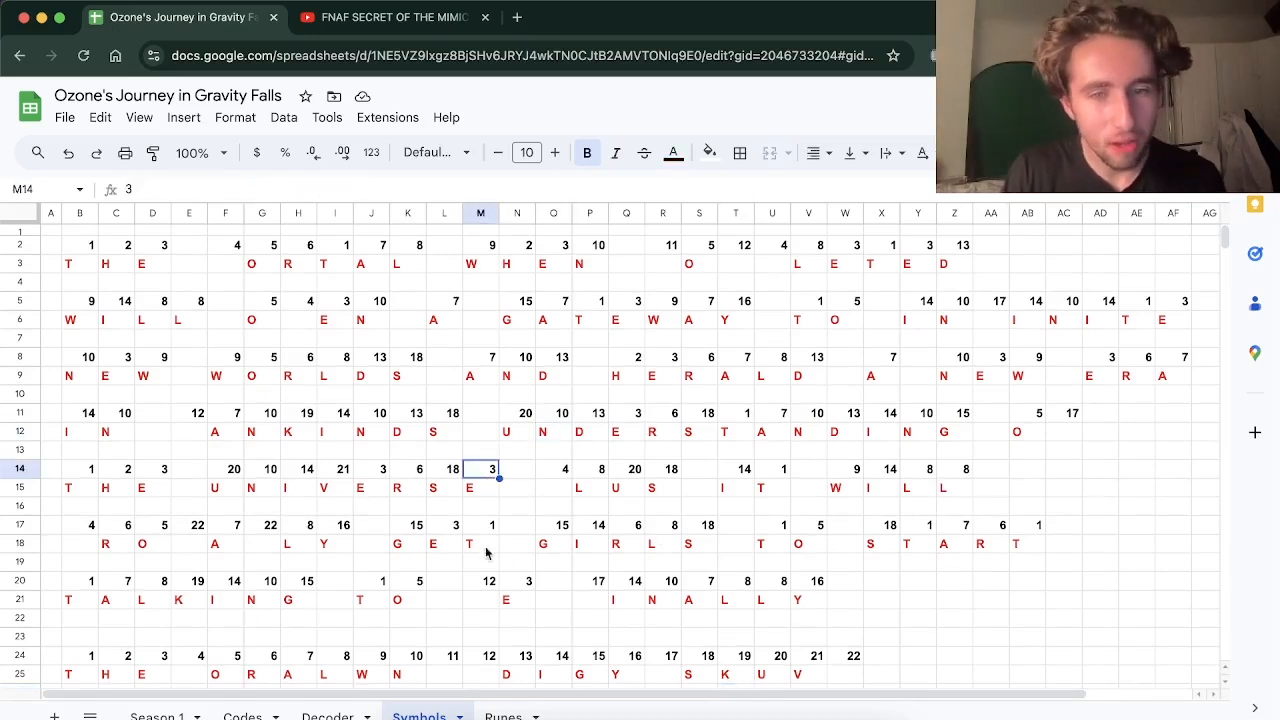
pyautogui.moveTo(524, 572)
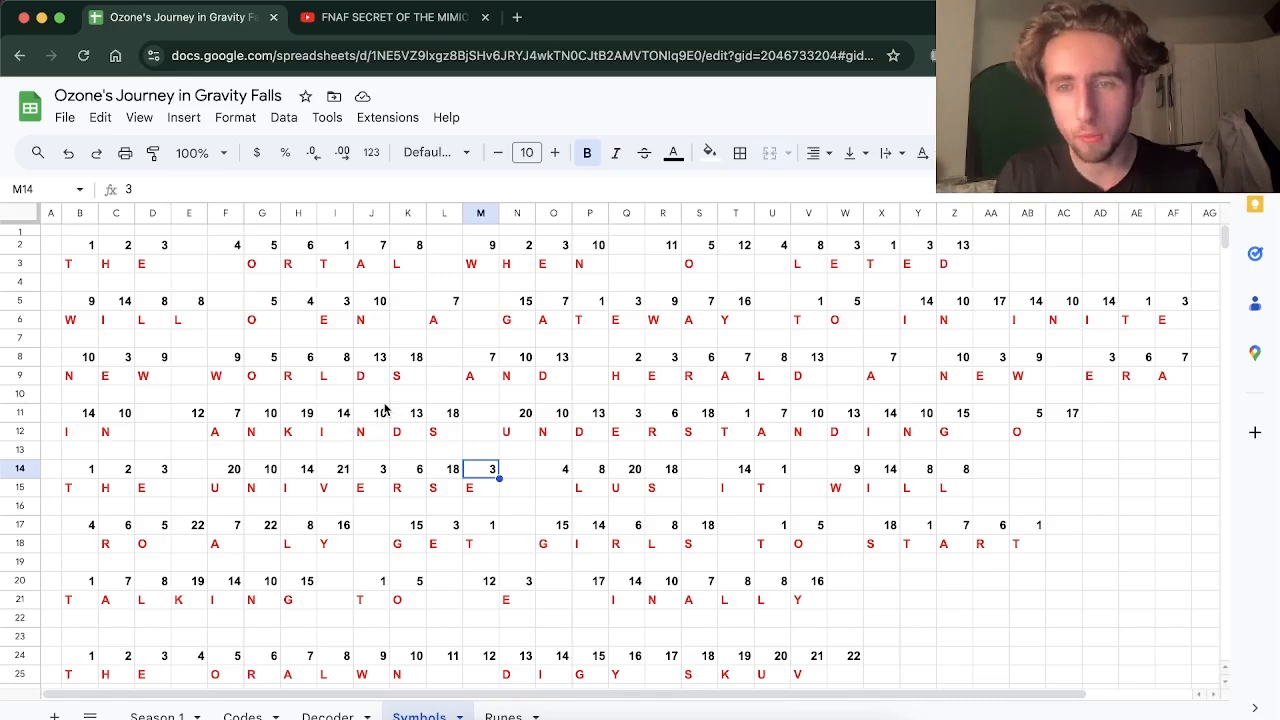
pyautogui.moveTo(364, 432)
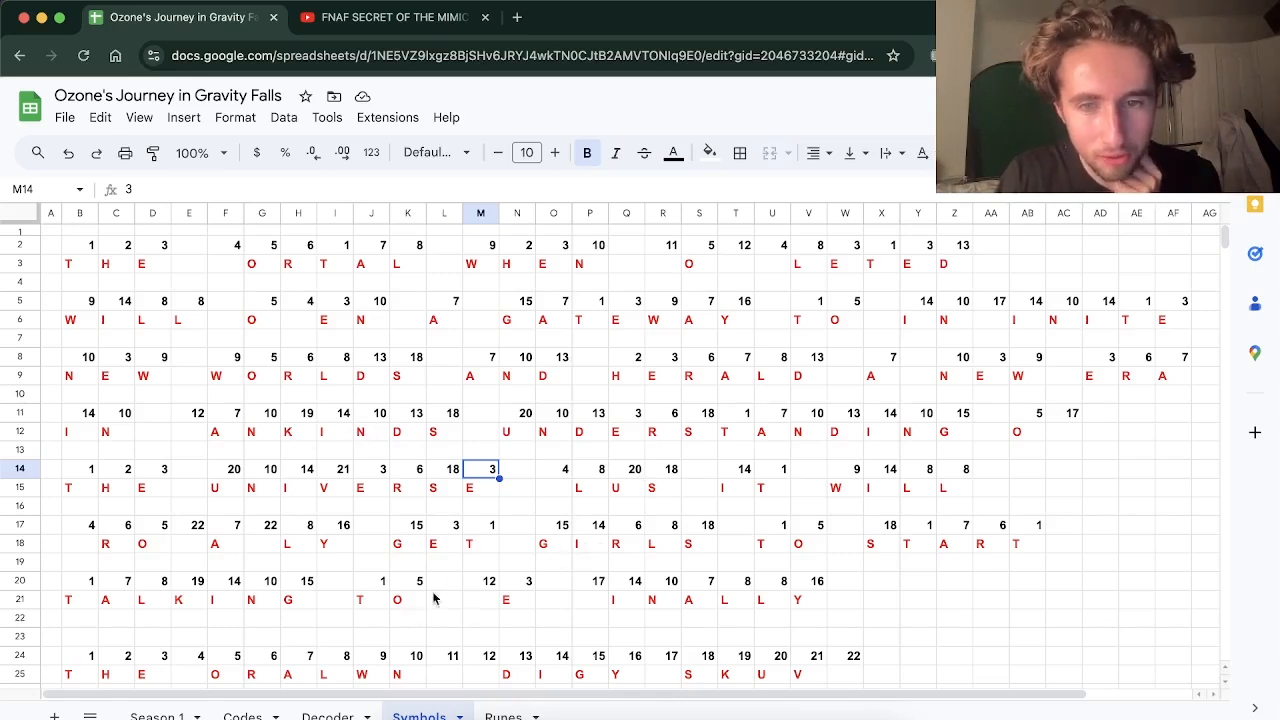
pyautogui.click(480, 600)
pyautogui.write('M')
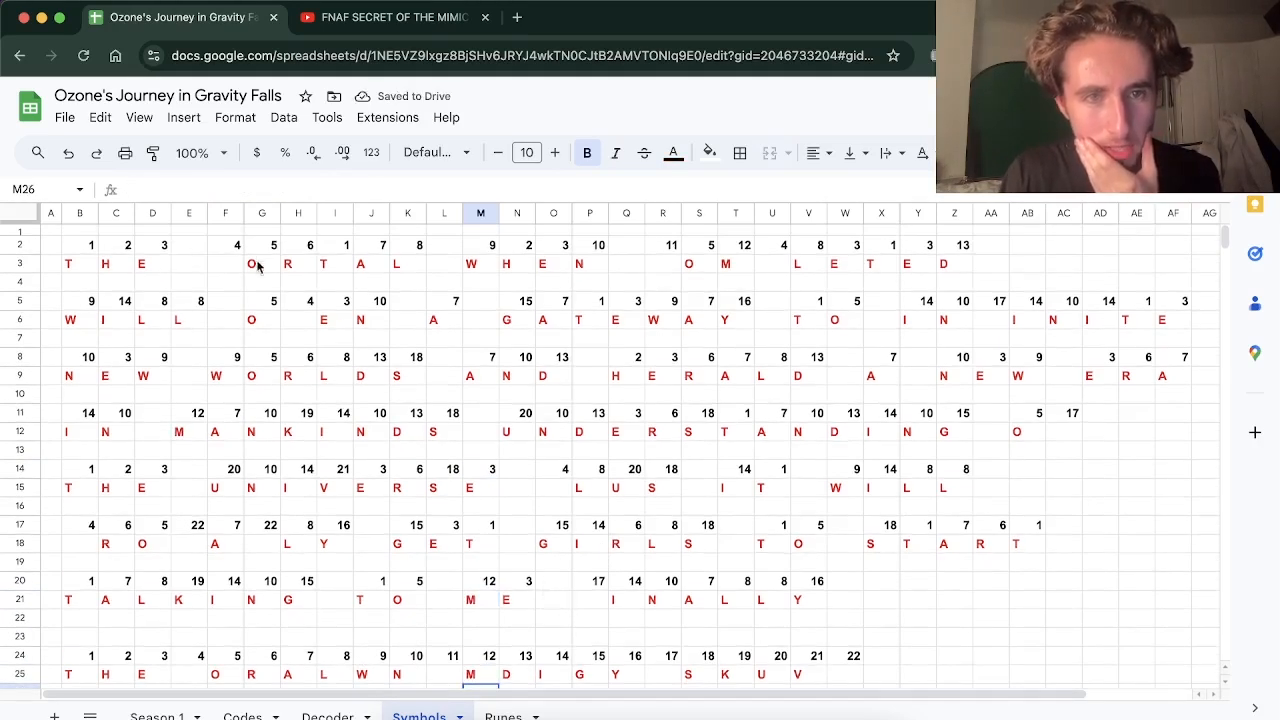
# Step: Check number cells and the AA6 lookup formula while entering P and F in the key row
pyautogui.click(188, 672)
pyautogui.write('P')
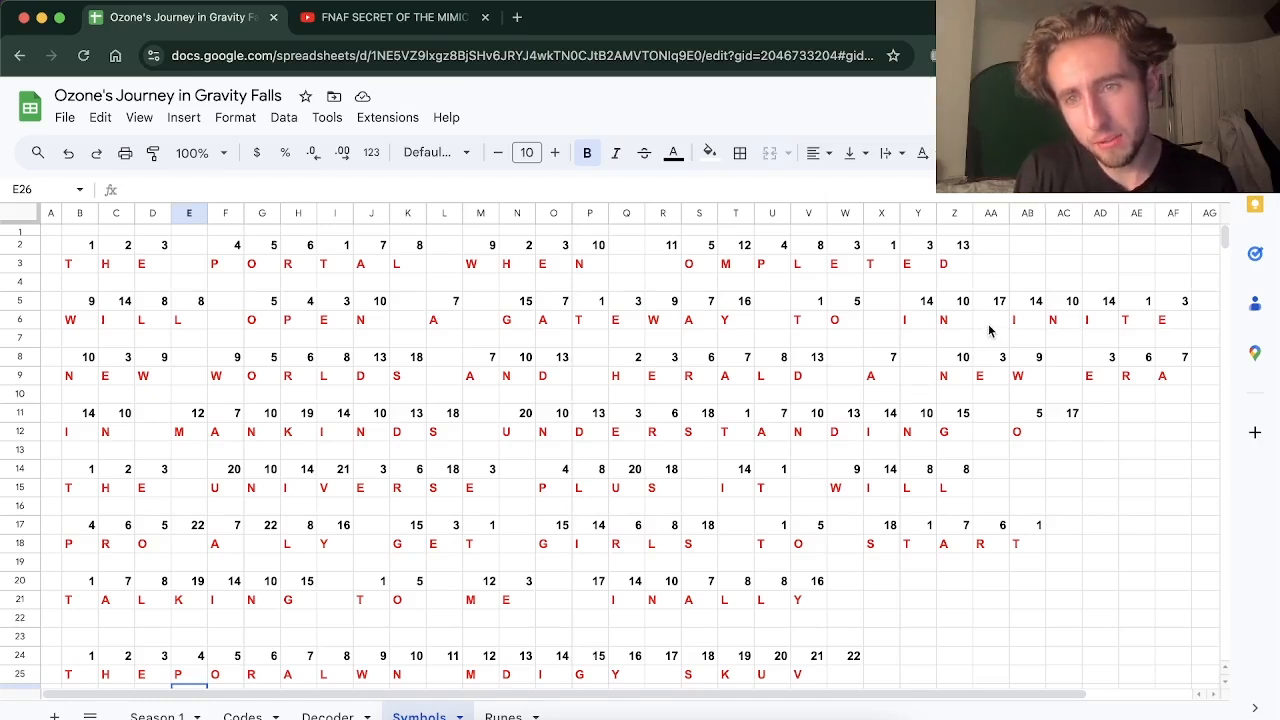
pyautogui.click(990, 320)
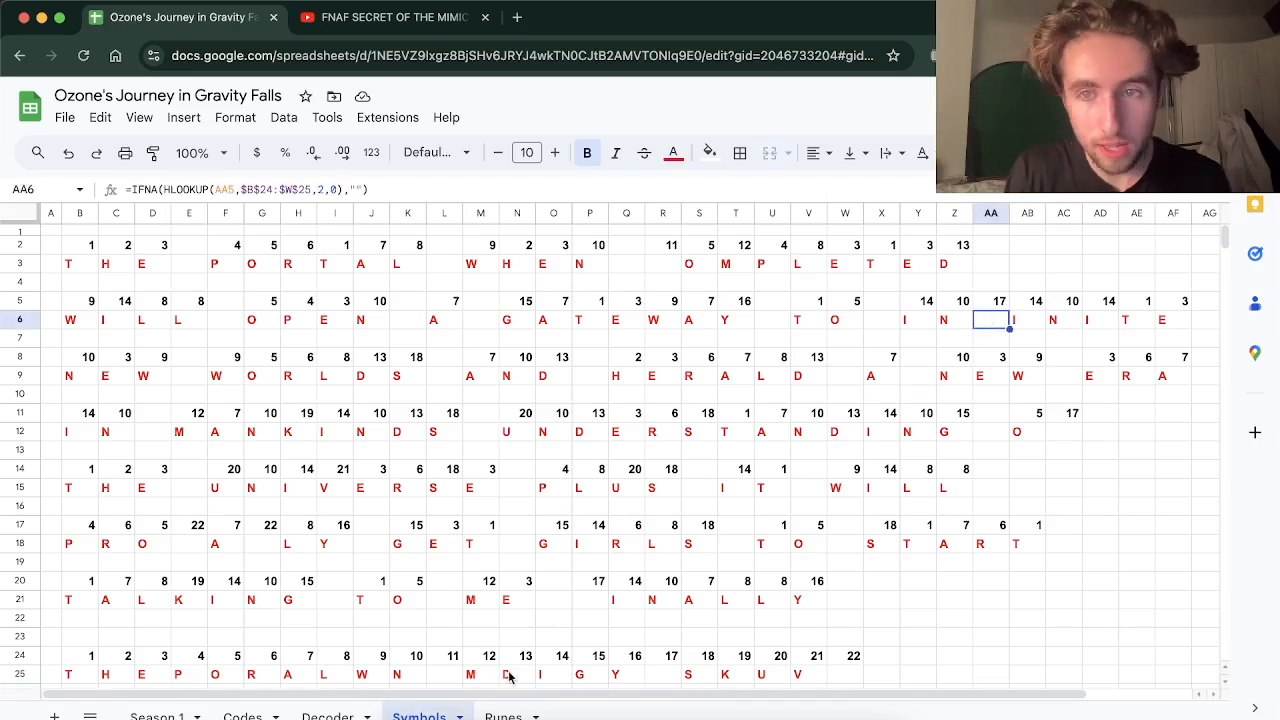
pyautogui.click(662, 672)
pyautogui.write('F')
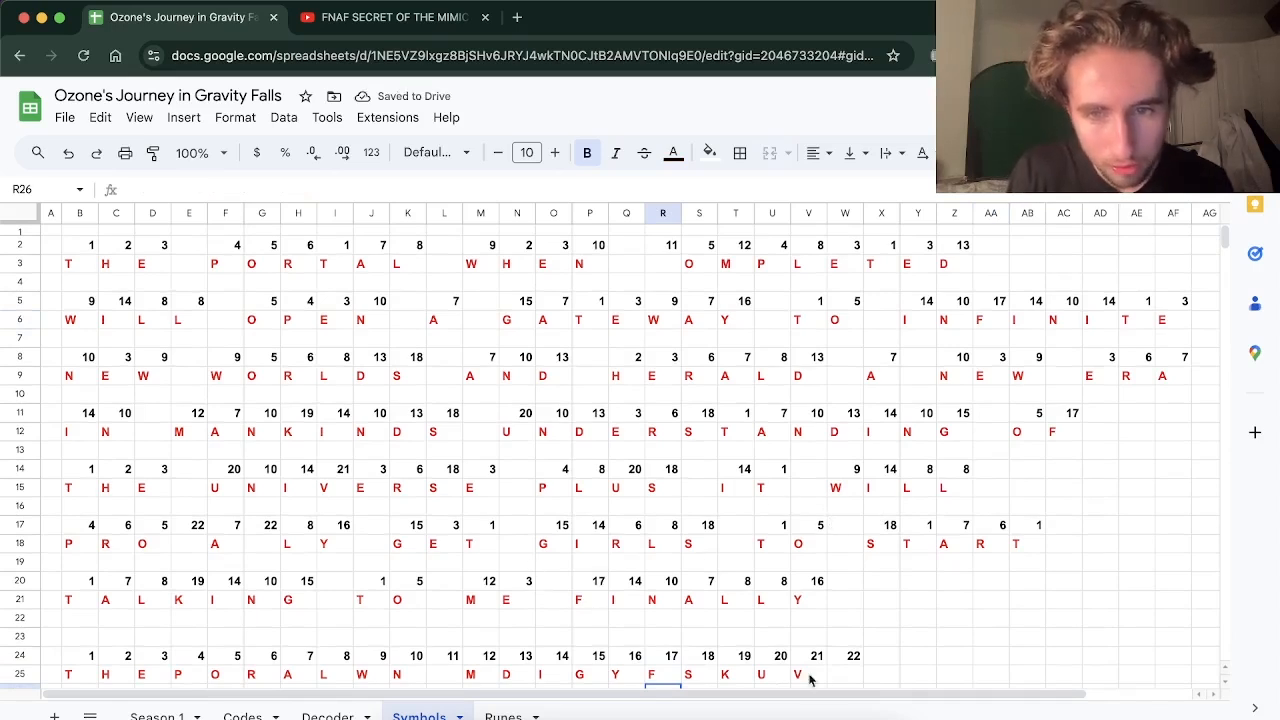
pyautogui.moveTo(398, 590)
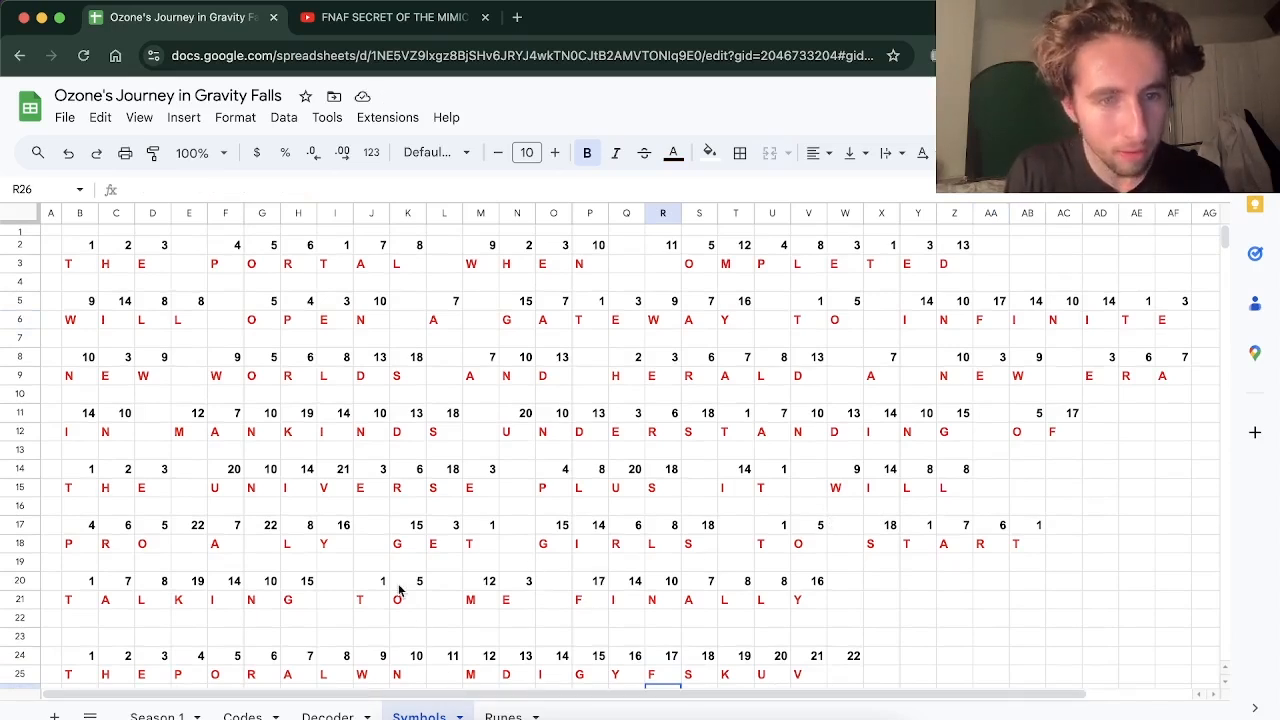
pyautogui.moveTo(500, 536)
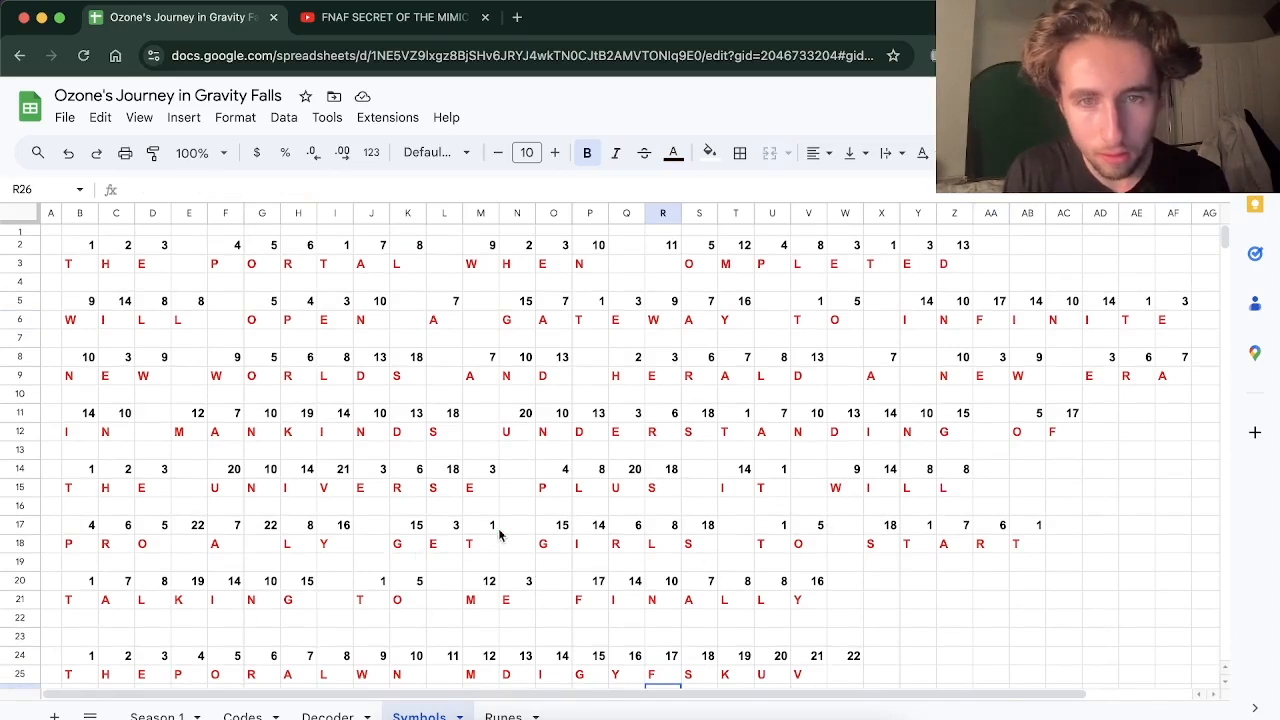
pyautogui.click(662, 264)
pyautogui.write('C')
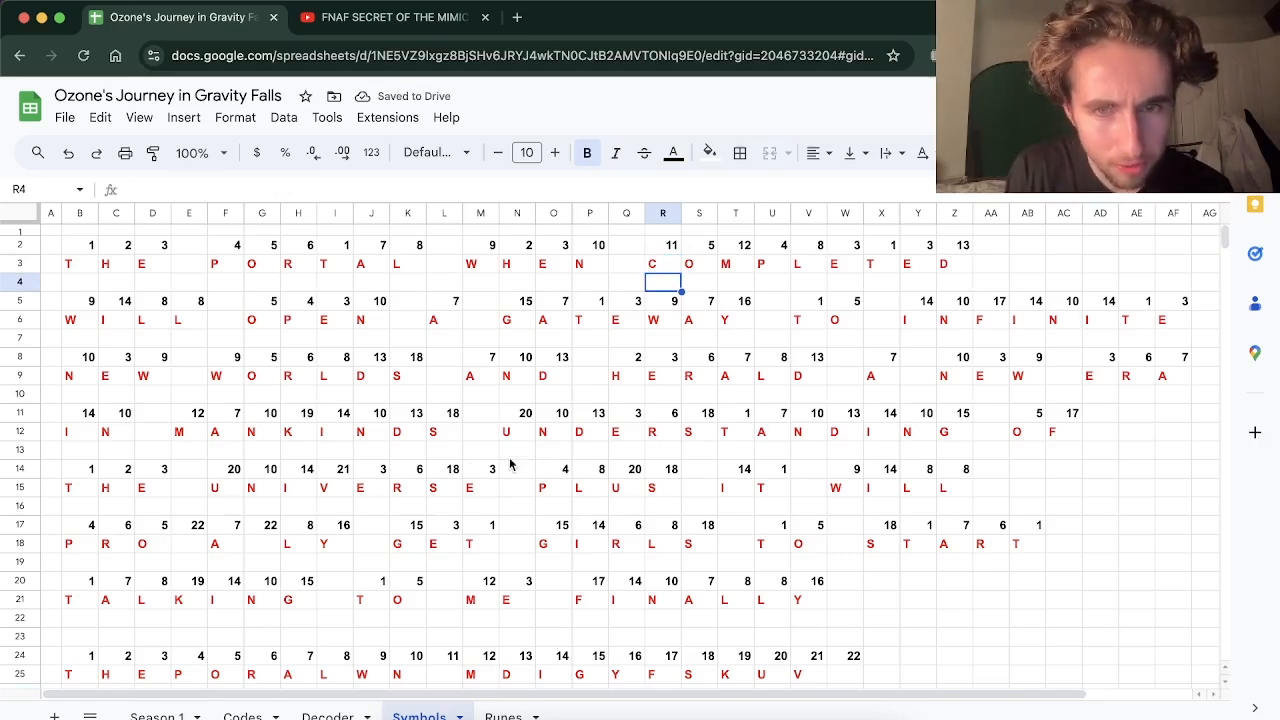
pyautogui.click(188, 544)
pyautogui.write('B')
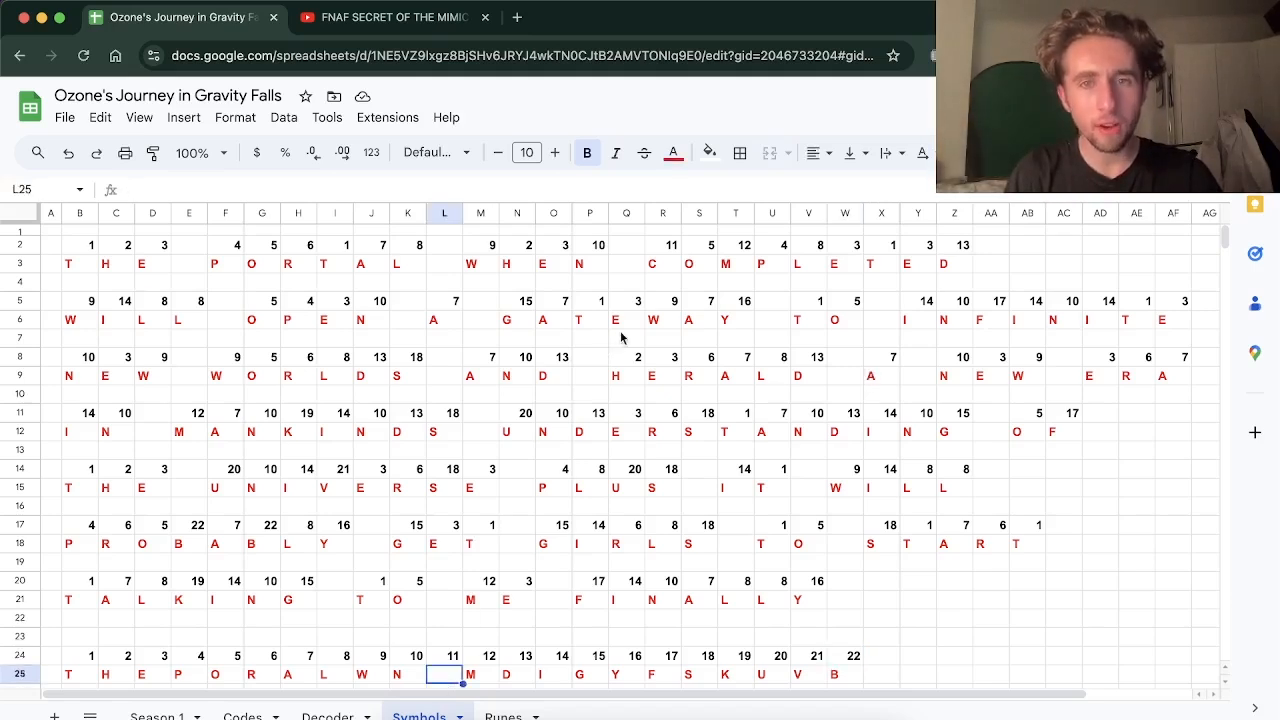
# Step: Verify the decoded C in COMPLETED in cell R3
pyautogui.click(662, 264)
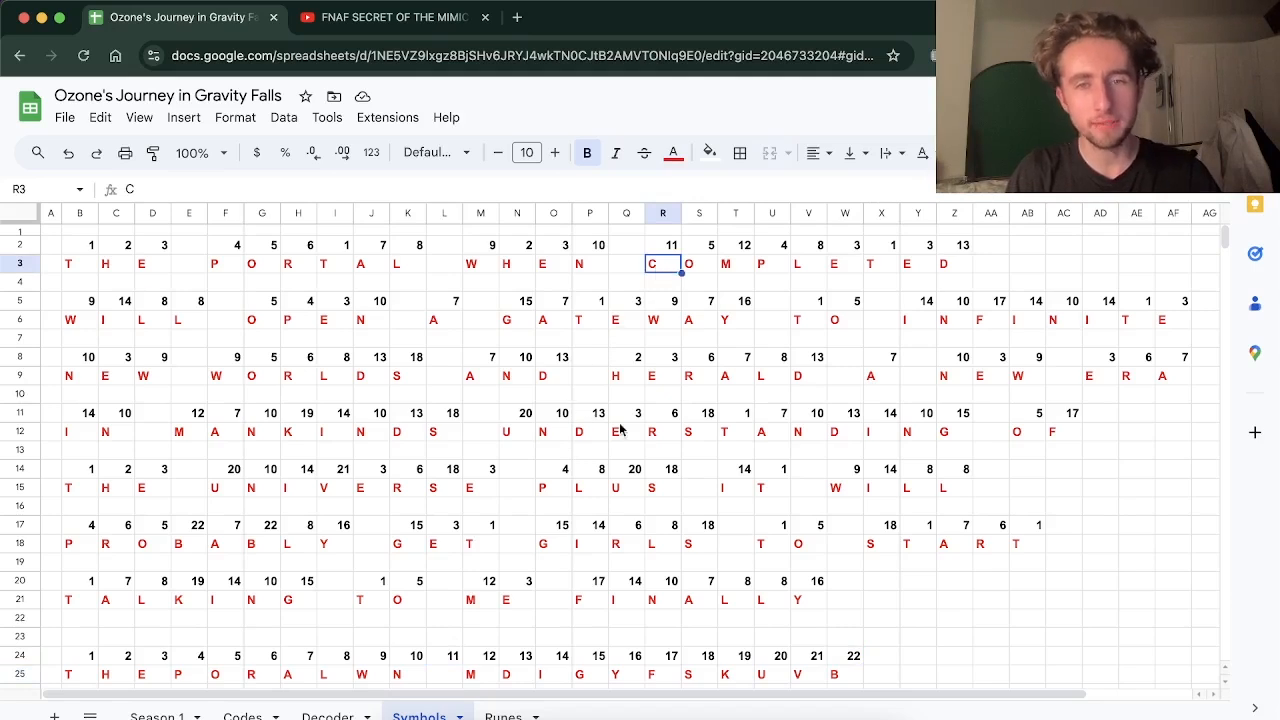
pyautogui.moveTo(456, 680)
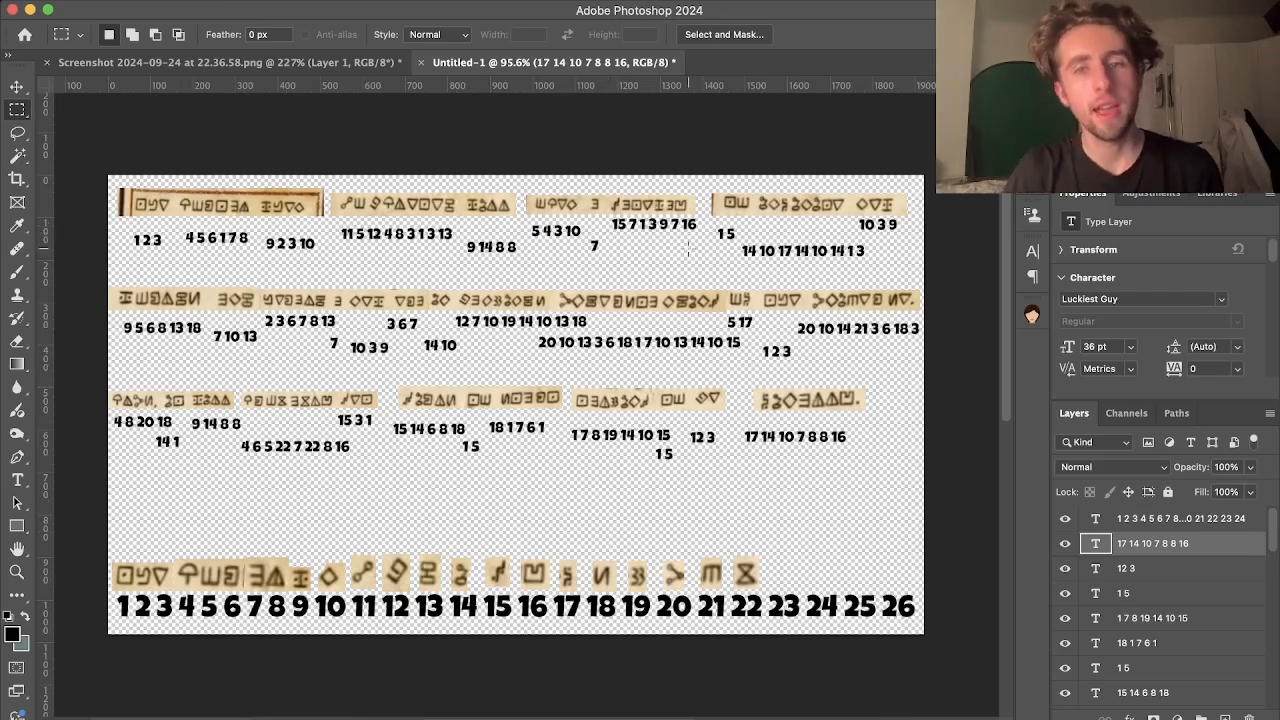
pyautogui.moveTo(256, 124)
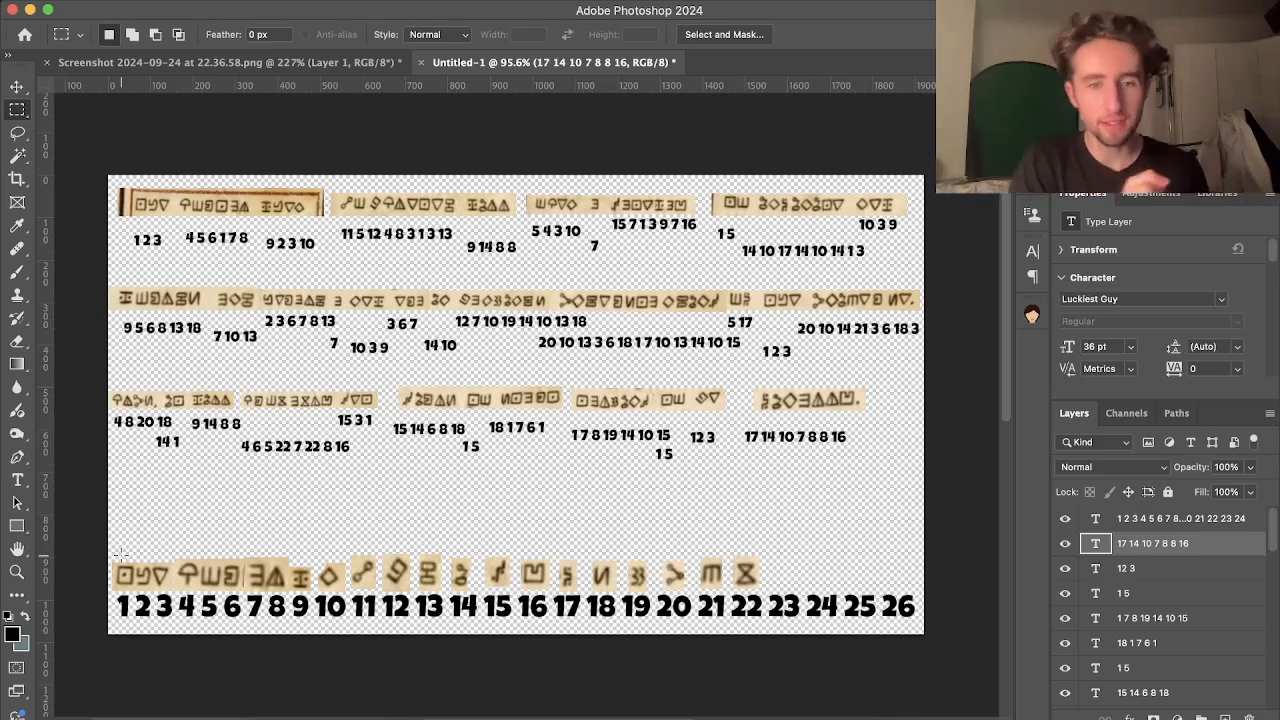
pyautogui.moveTo(516, 578)
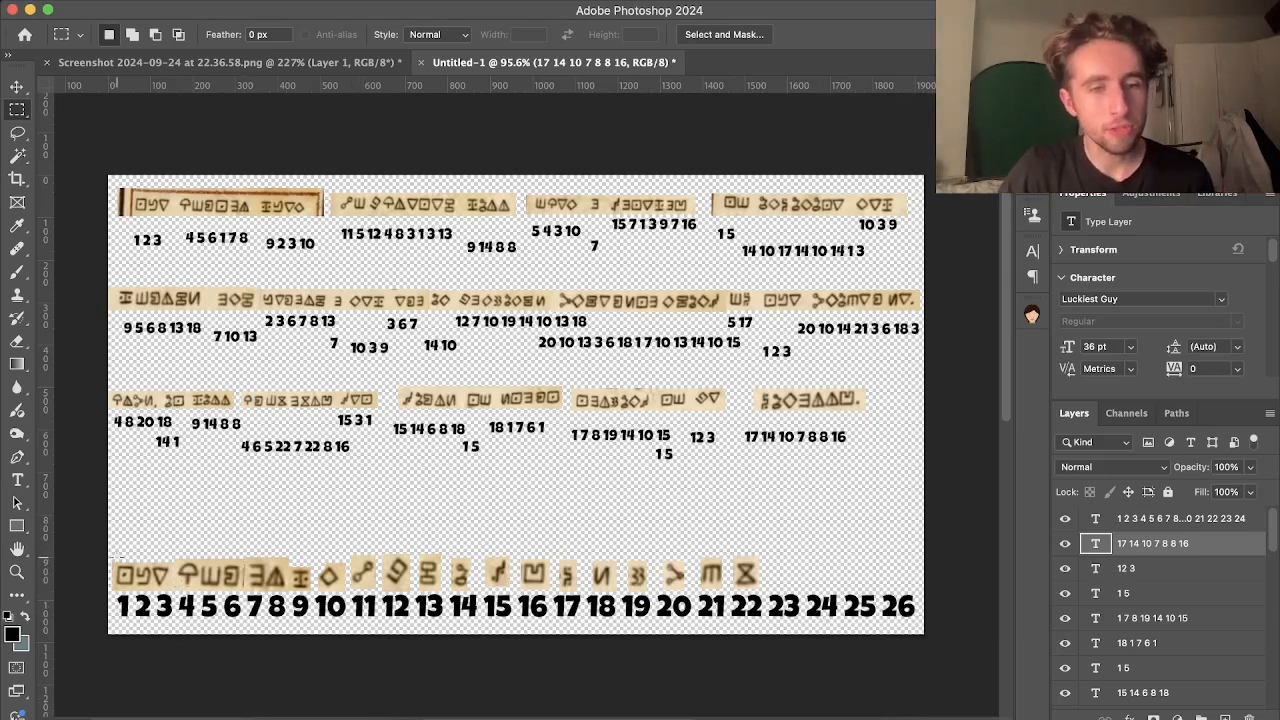
# Step: Marquee-select the whole numbered cipher image for copying
pyautogui.moveTo(118, 556); pyautogui.dragTo(770, 630)
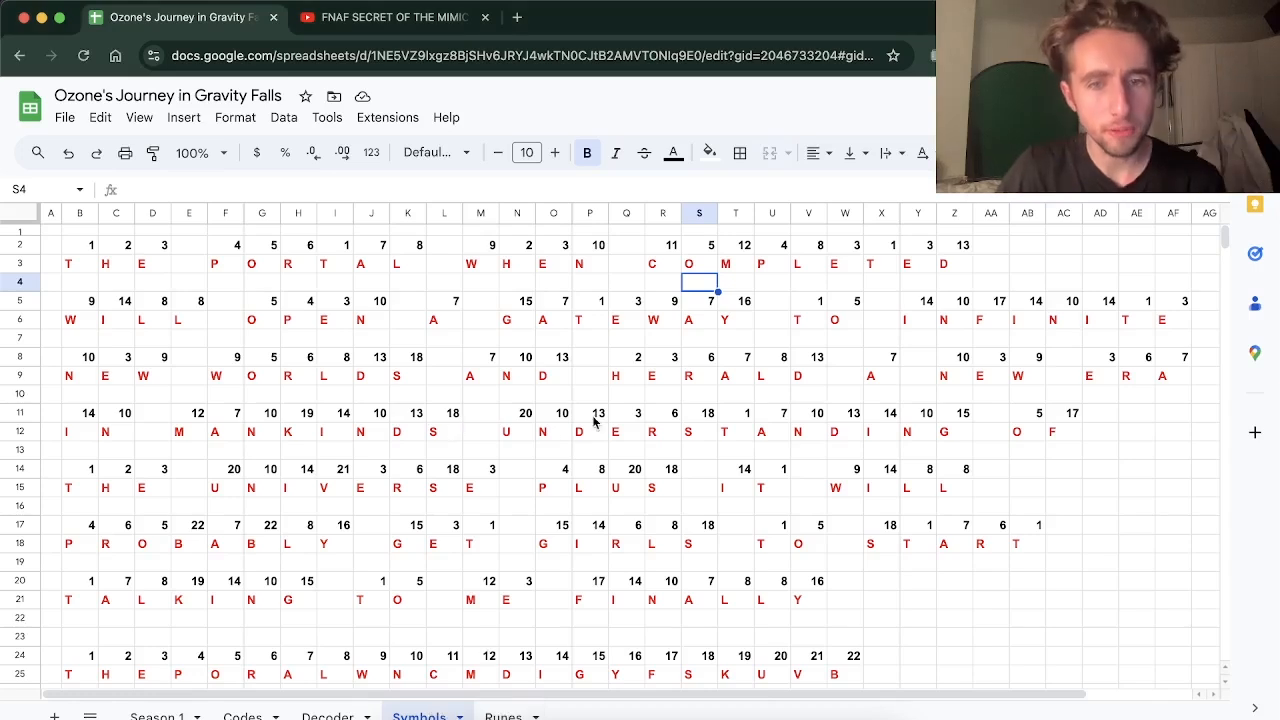
pyautogui.moveTo(818, 530)
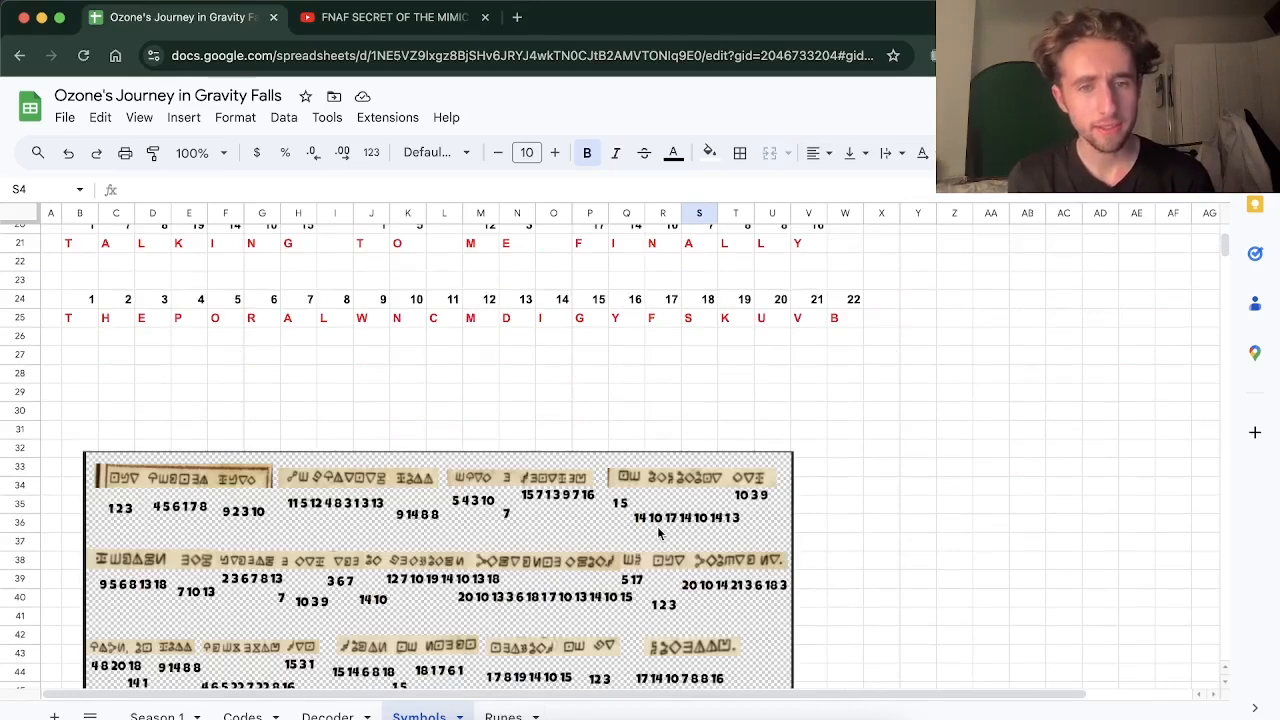
# Step: Scroll down to the pasted cipher image below row 25
pyautogui.scroll(-3)
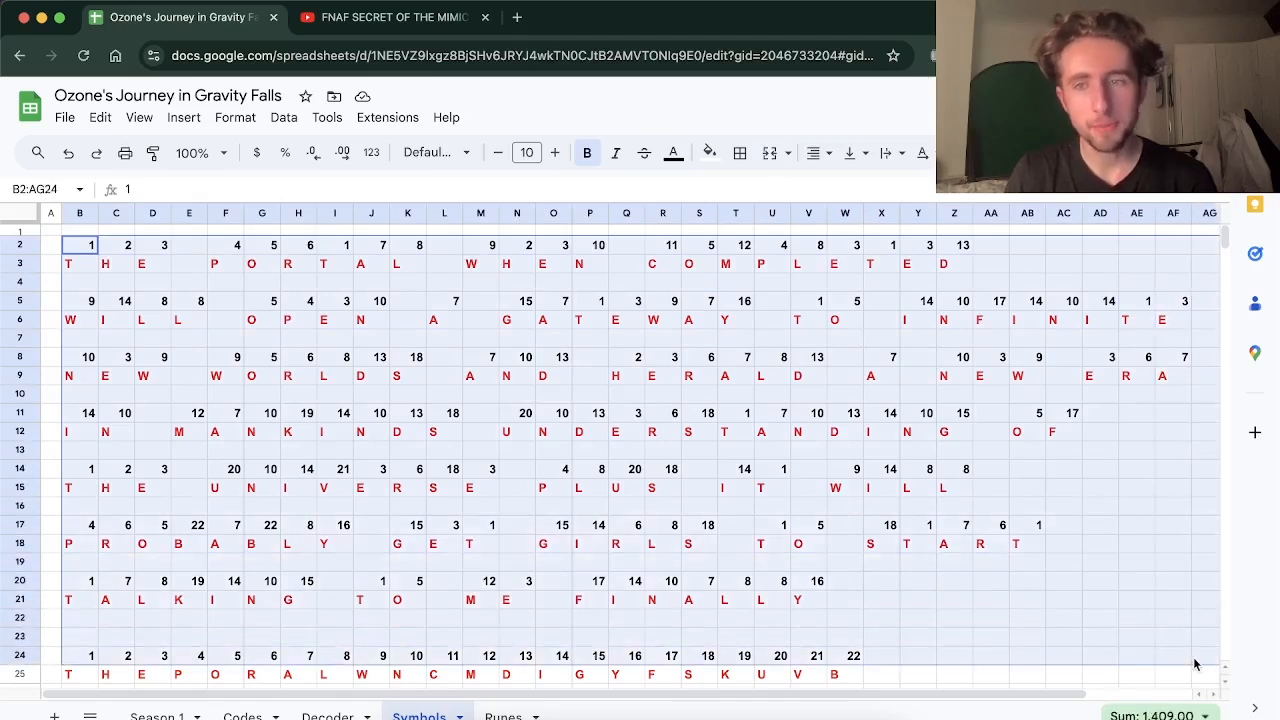
# Step: Delete the key letters in row 25 so all decoded rows go blank
pyautogui.click(1028, 580)
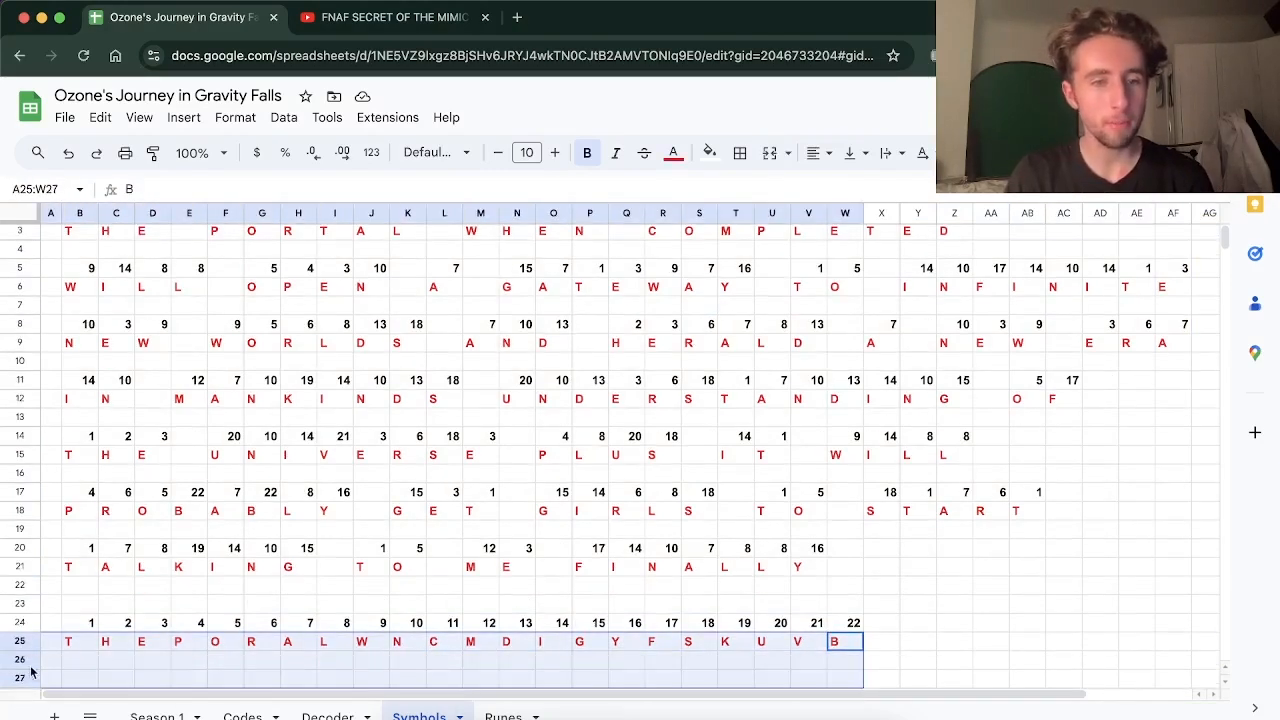
pyautogui.press('Delete')
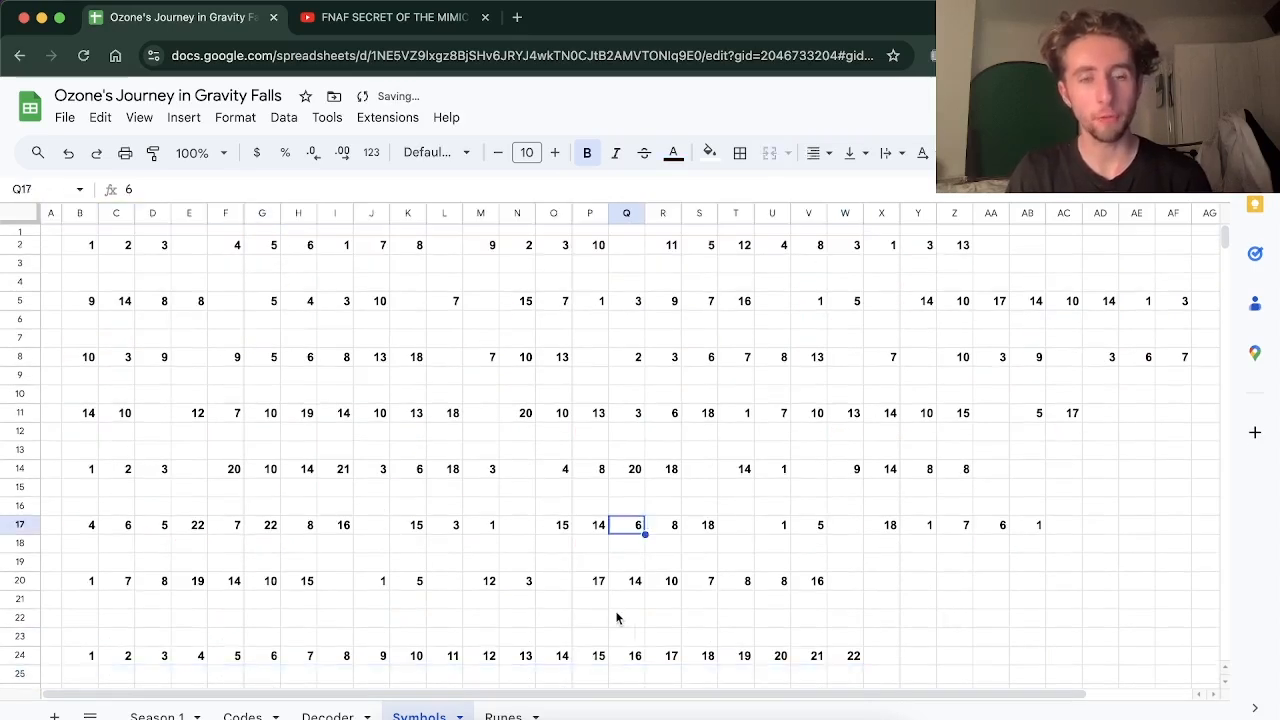
# Step: Point out the repeated 1, 2, 3 numbers and enter T, H, E in key cells B25:D25
pyautogui.click(552, 616)
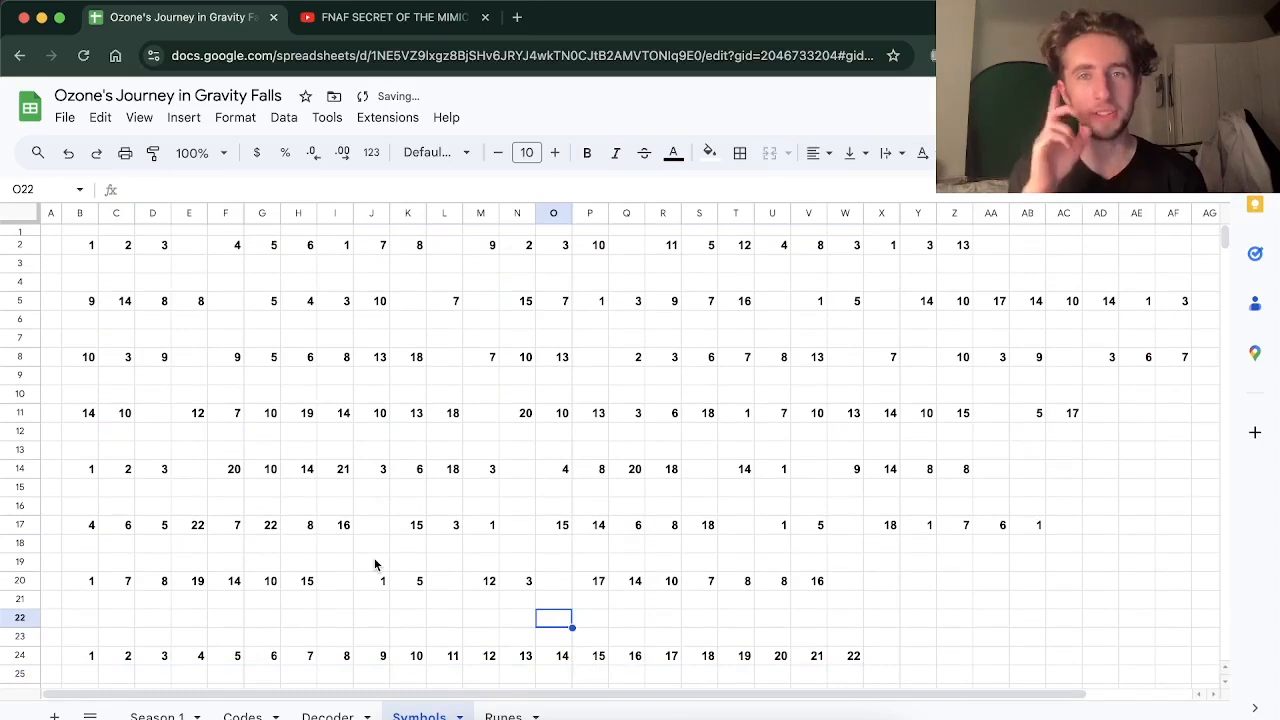
pyautogui.moveTo(114, 608)
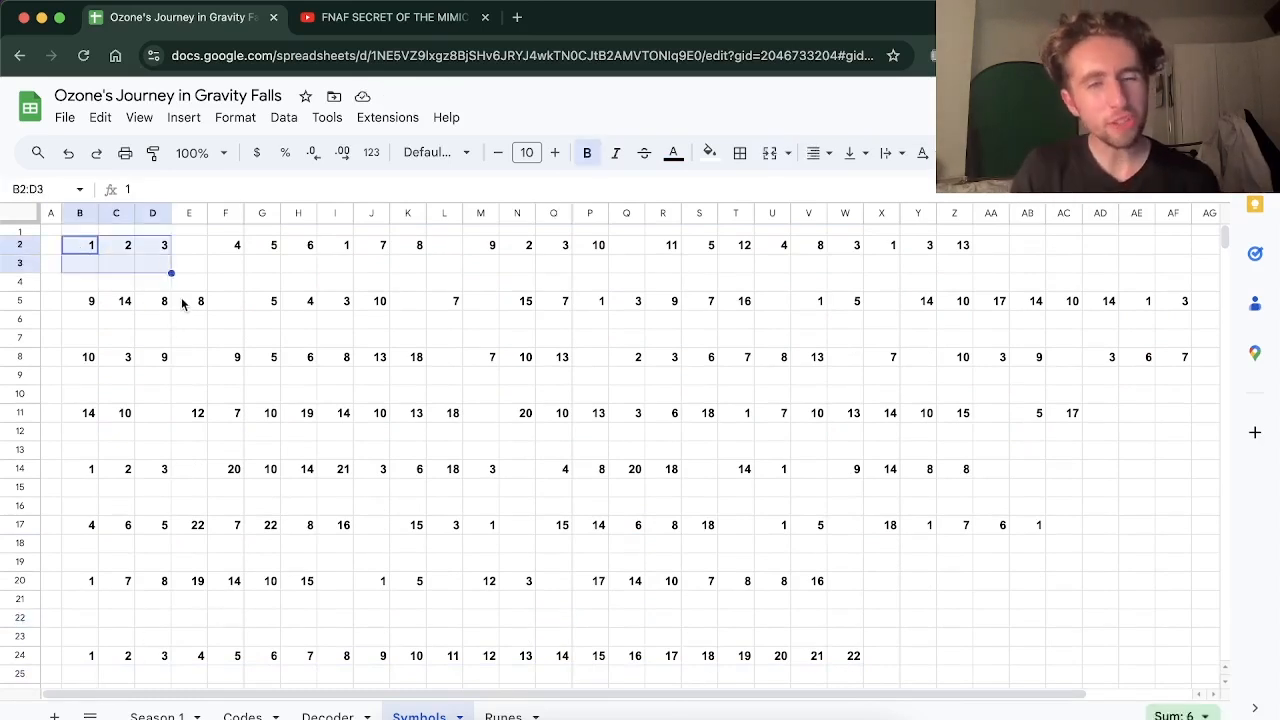
pyautogui.click(80, 468)
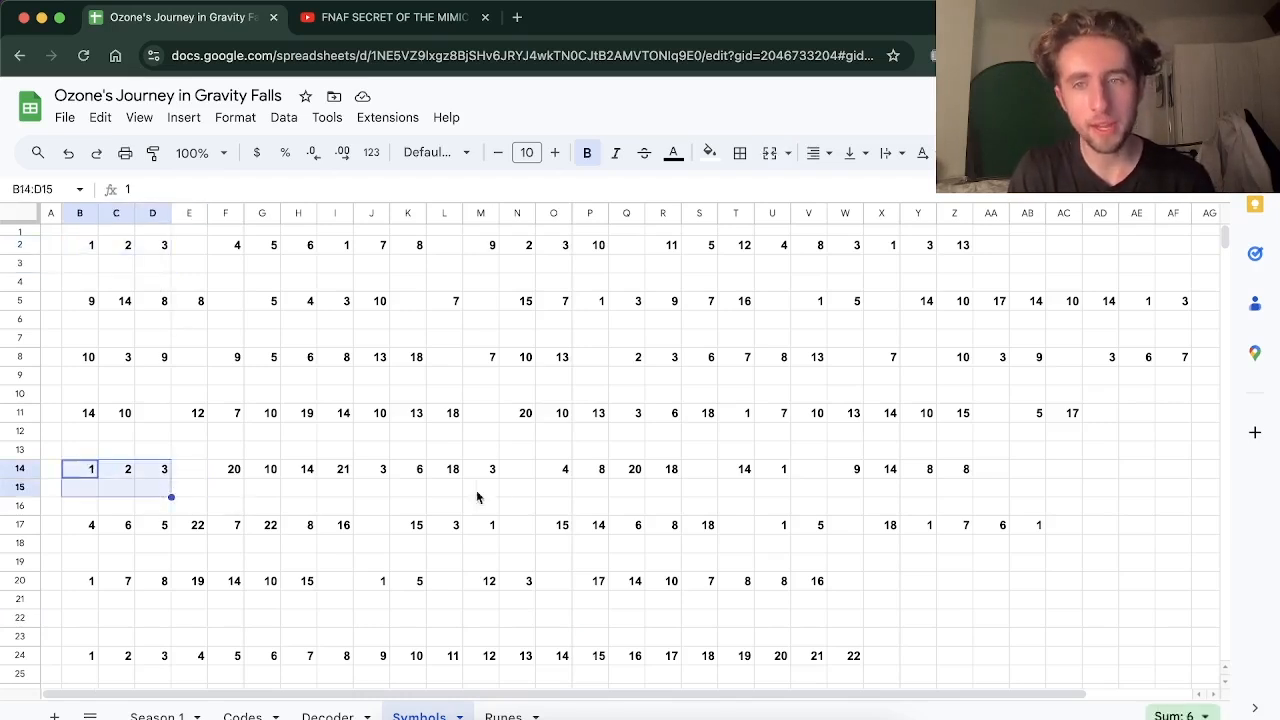
pyautogui.click(1028, 616)
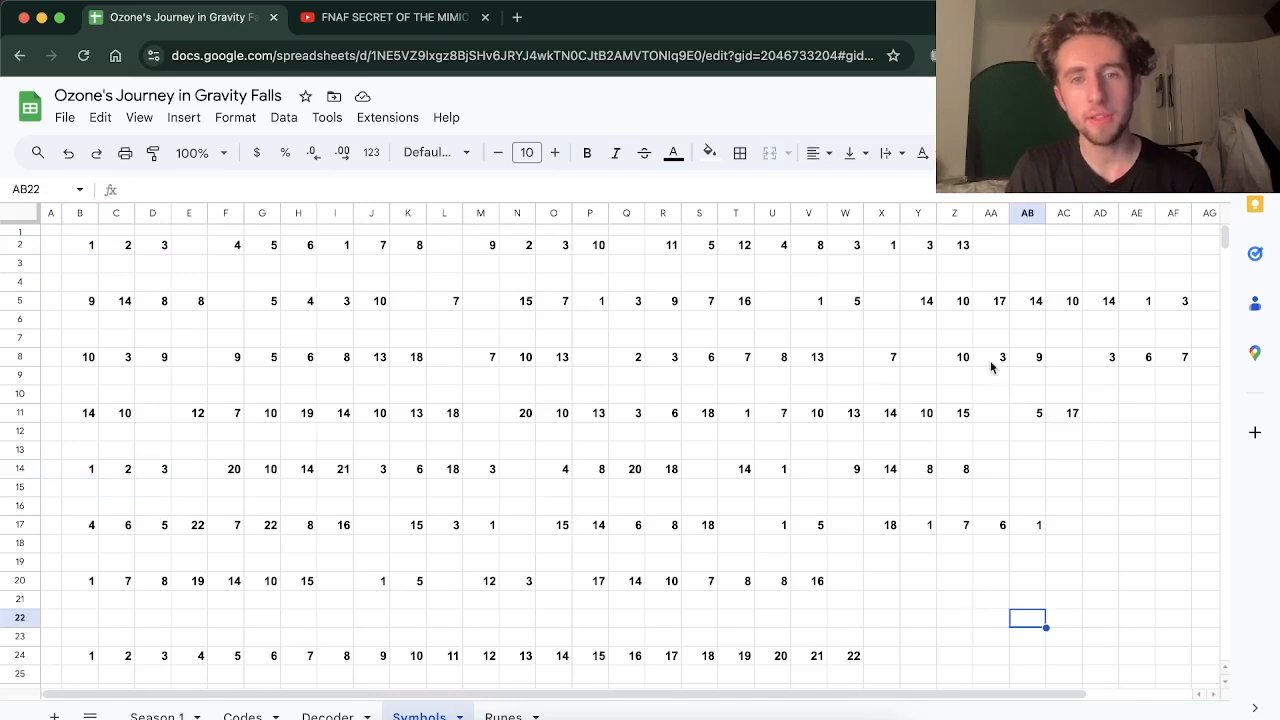
pyautogui.moveTo(984, 440)
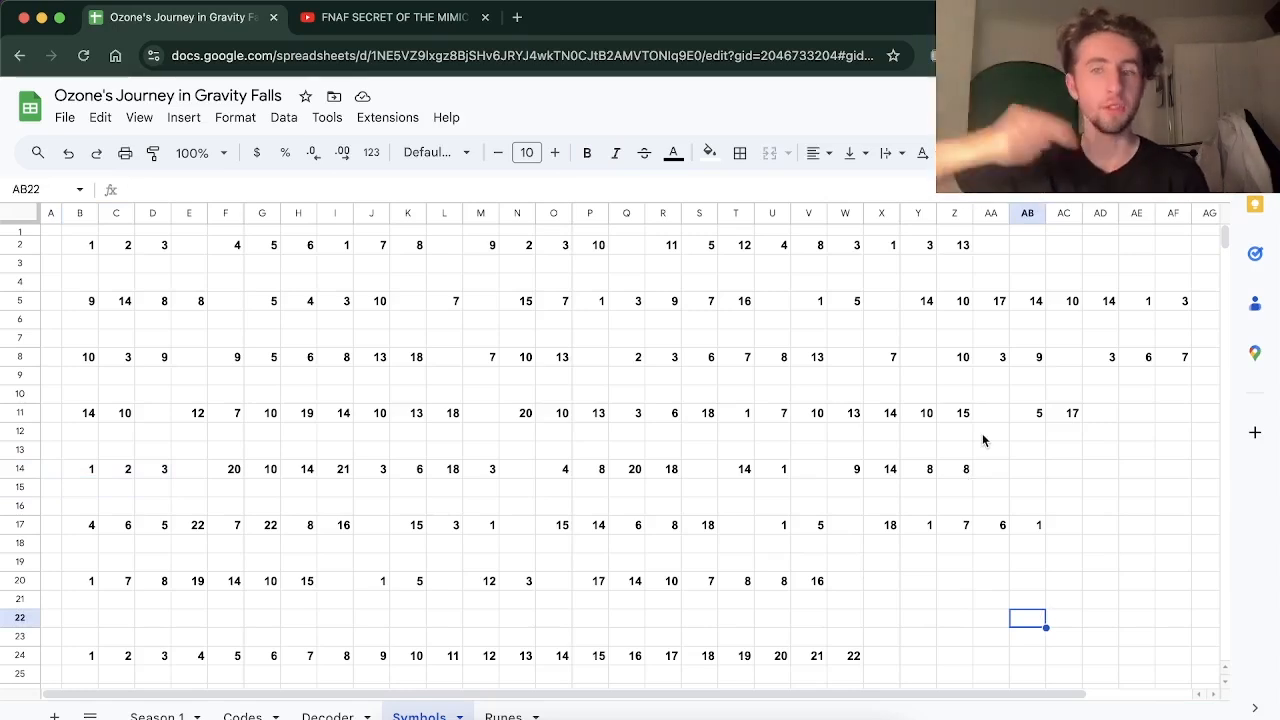
pyautogui.click(80, 672)
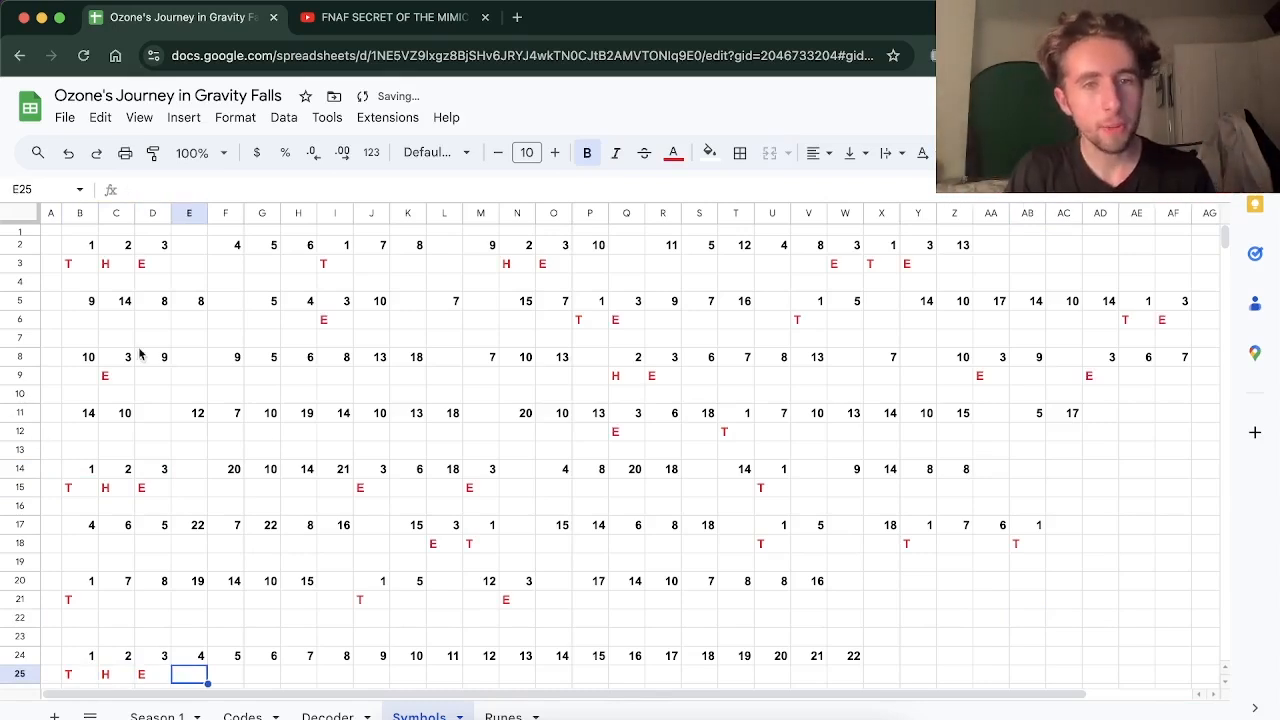
pyautogui.moveTo(984, 278)
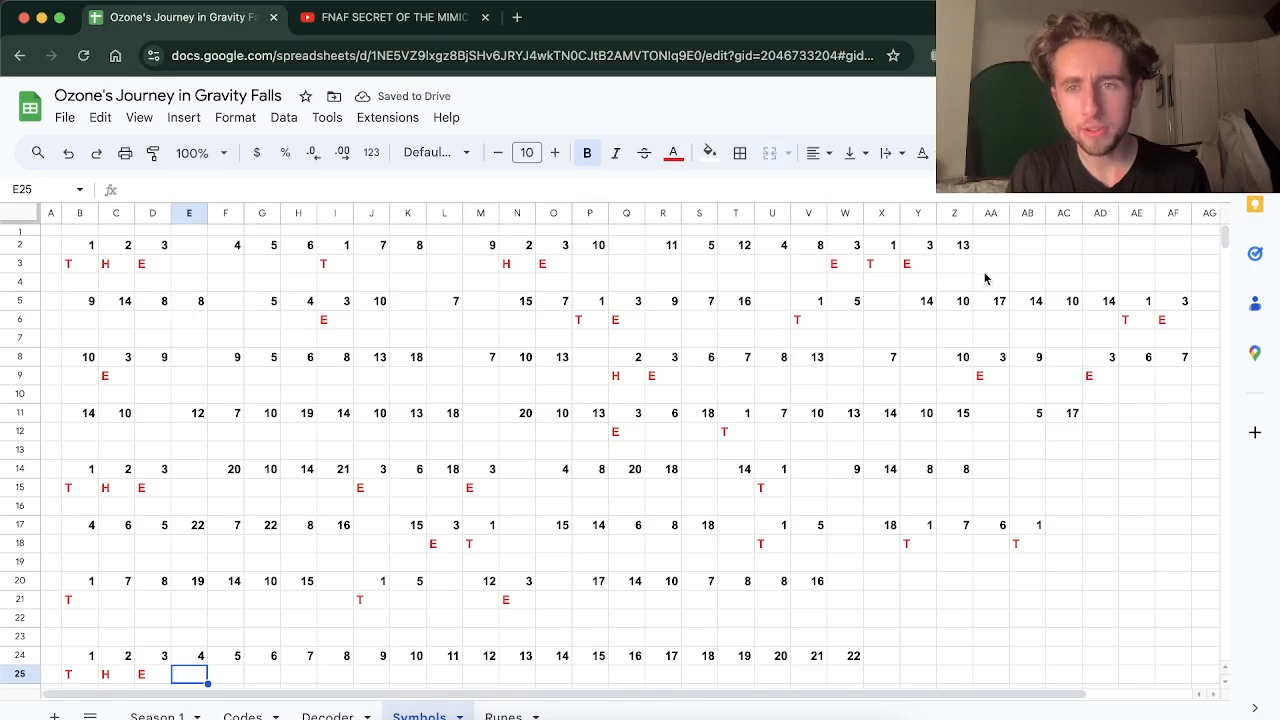
# Step: Check a decoded cell's HLOOKUP formula and enter D in E25 for number 4
pyautogui.click(954, 264)
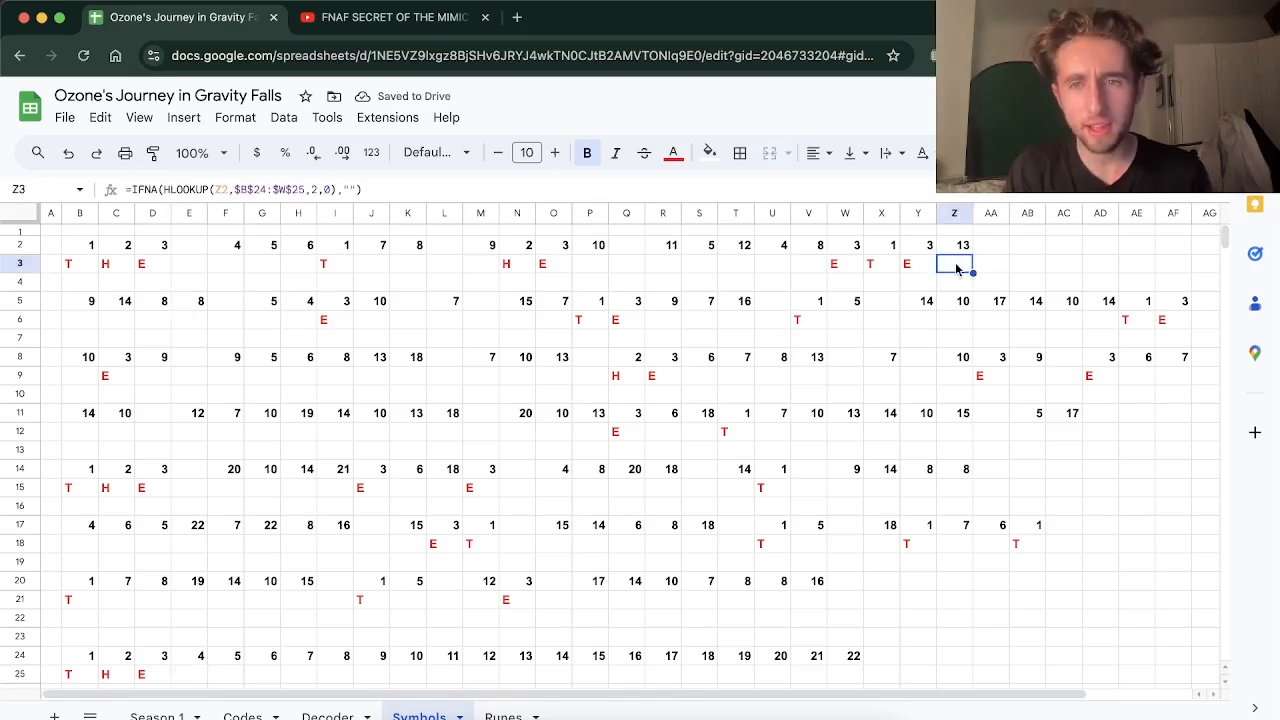
pyautogui.click(516, 672)
pyautogui.write('D')
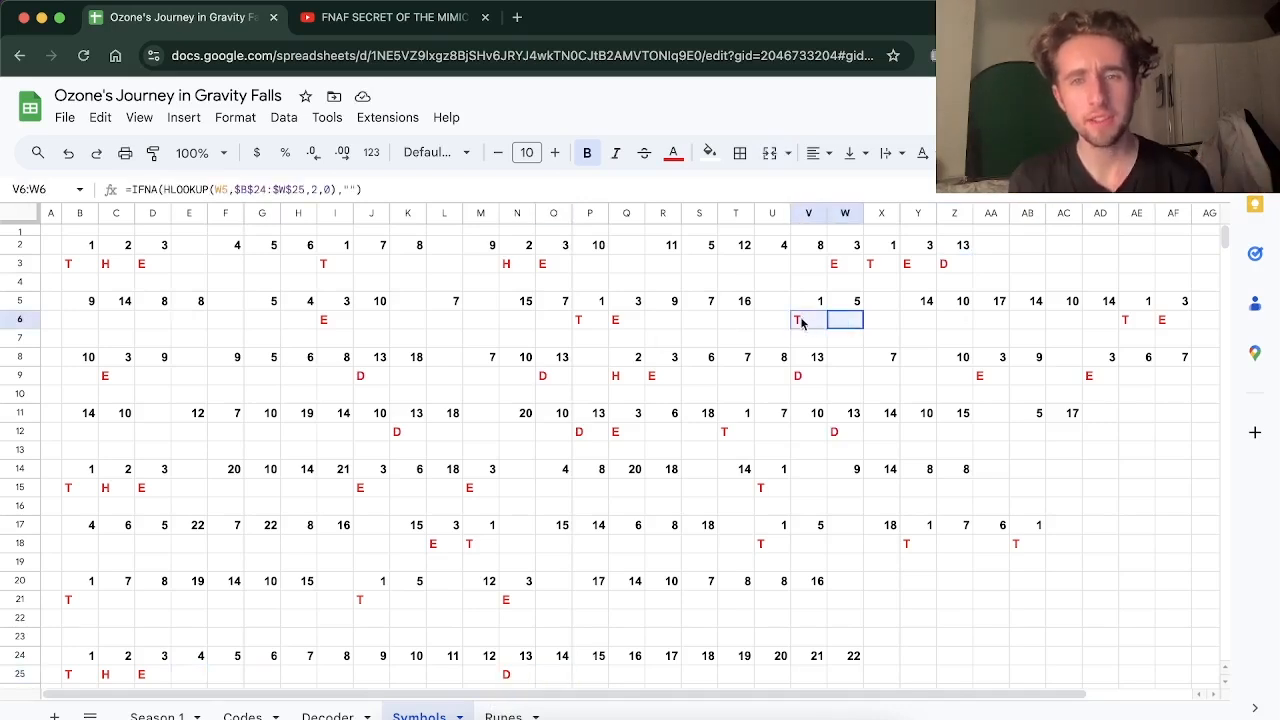
pyautogui.click(844, 320)
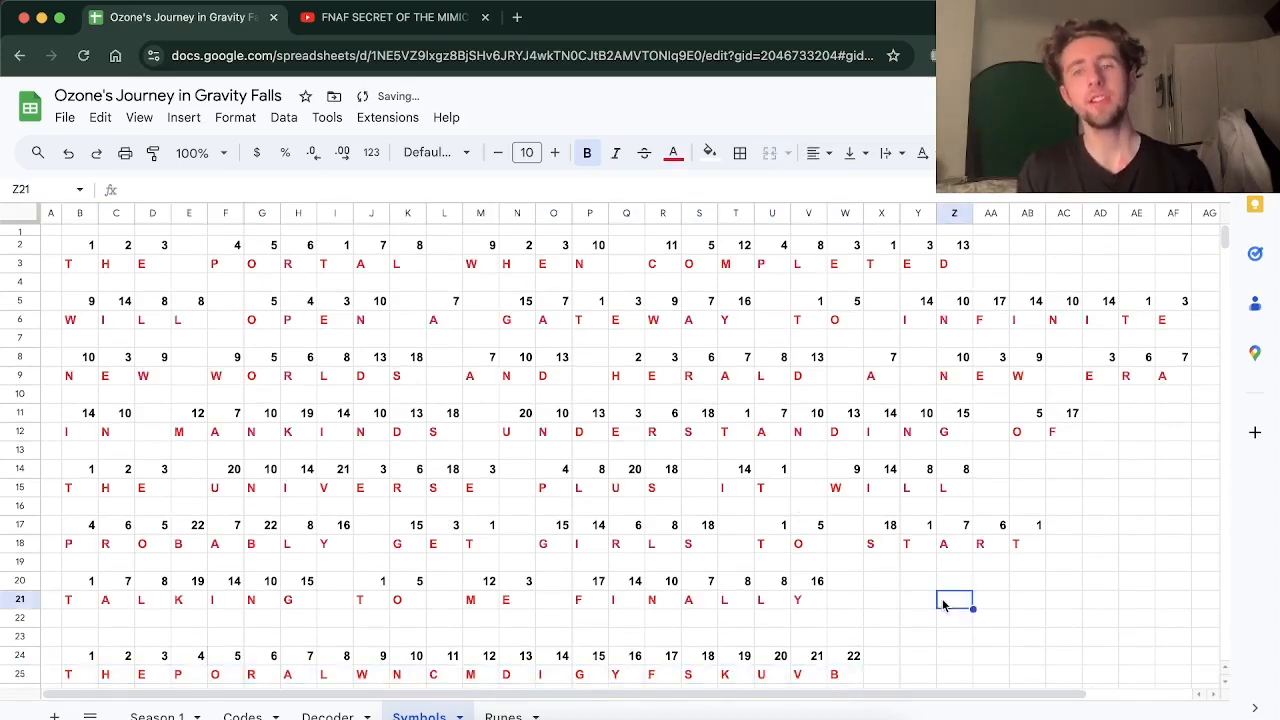
pyautogui.moveTo(992, 658)
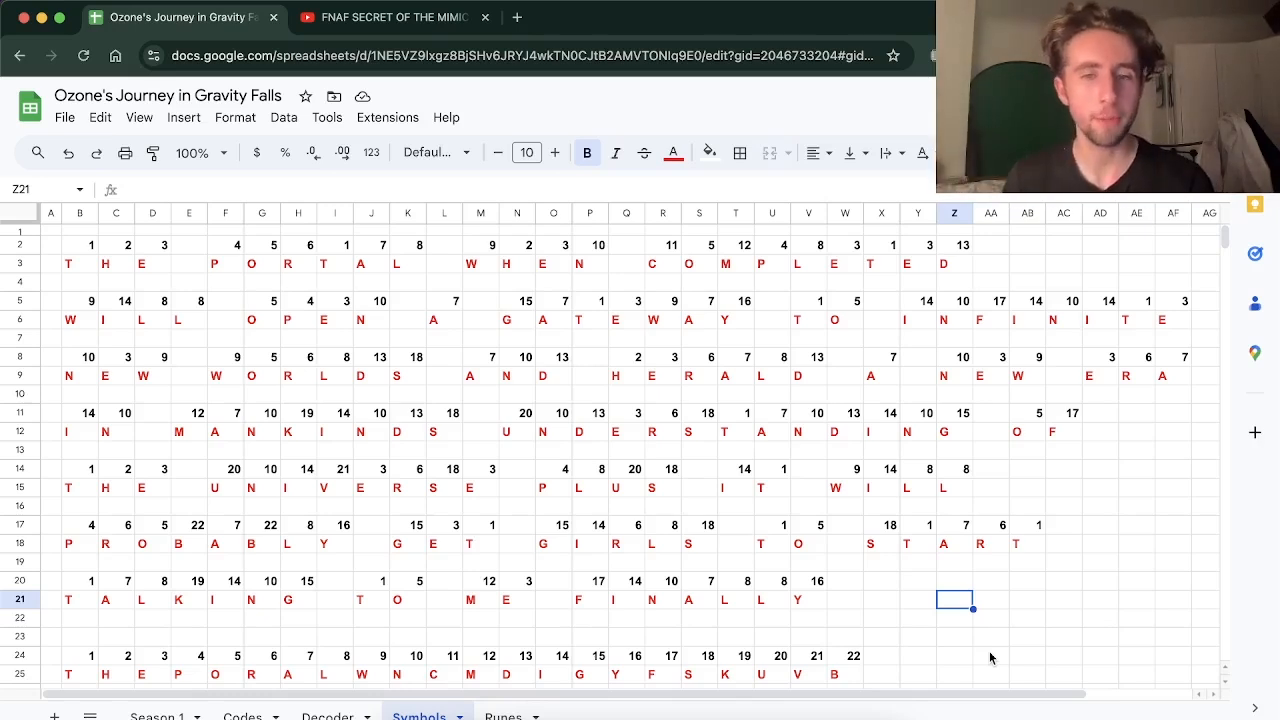
pyautogui.moveTo(112, 244)
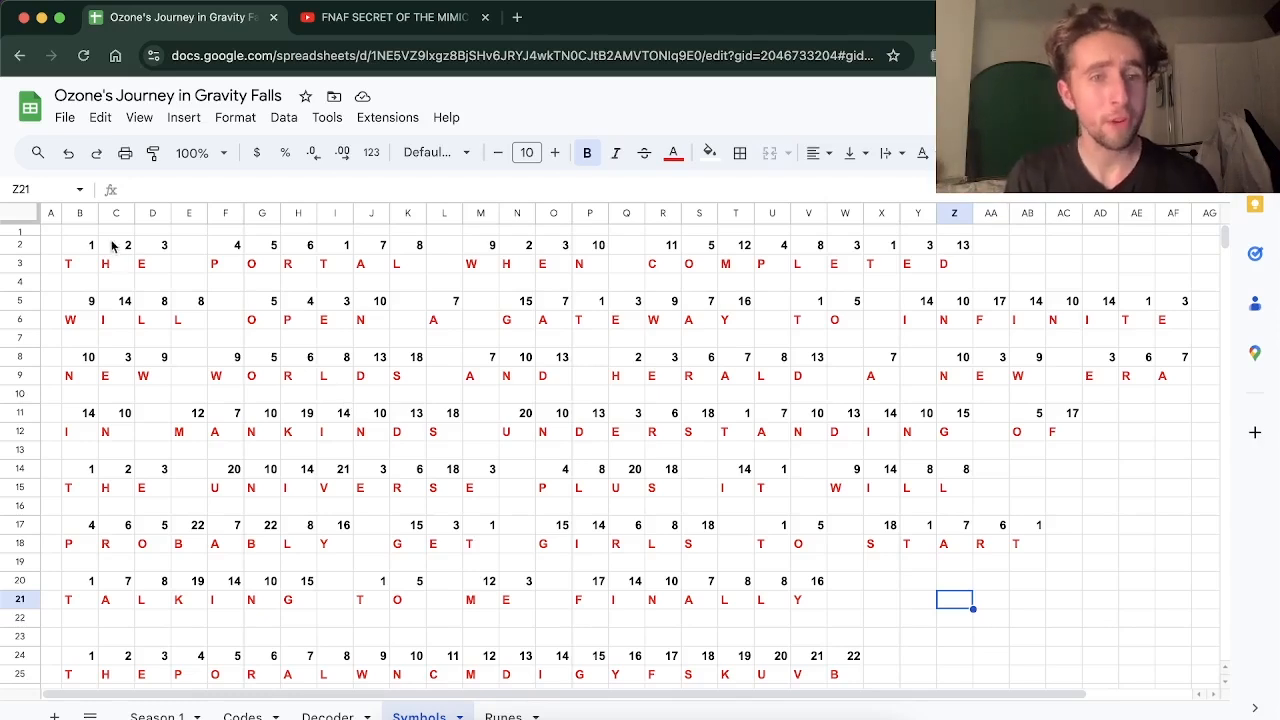
# Step: Select the decoded E in THE to reveal its IFNA(HLOOKUP) formula
pyautogui.click(152, 264)
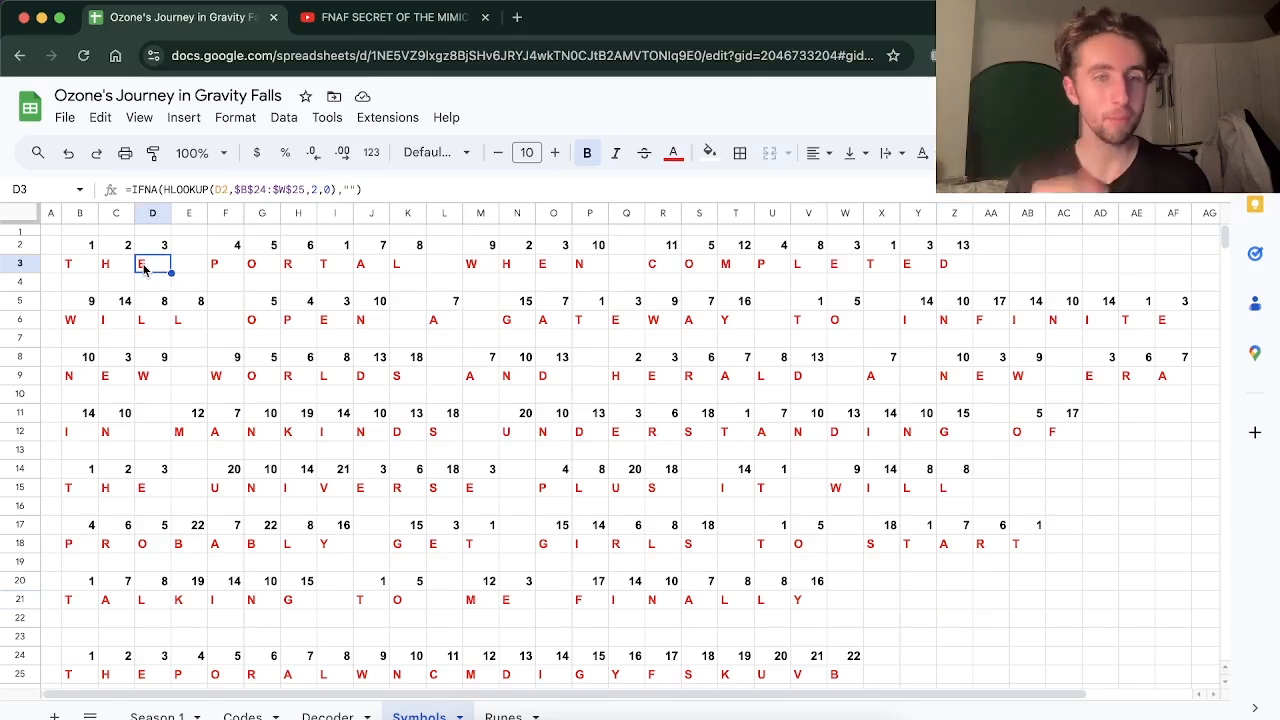
pyautogui.moveTo(690, 468)
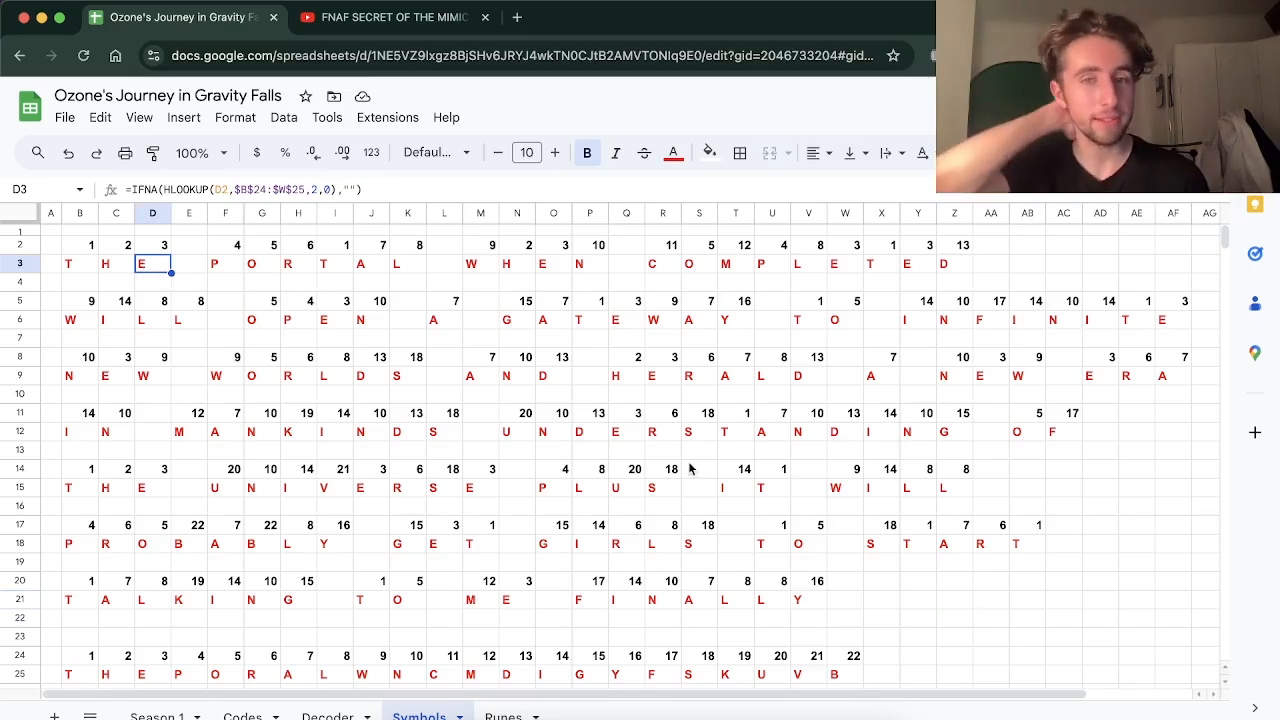
pyautogui.scroll(-3)
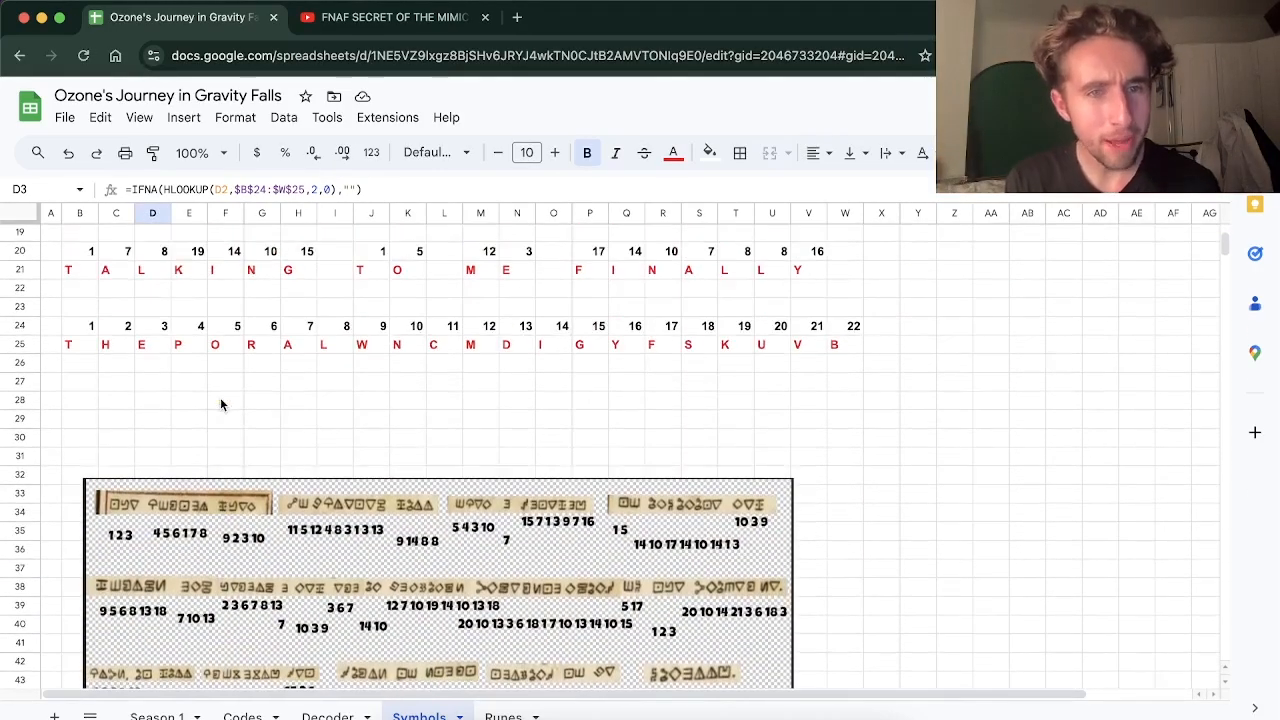
pyautogui.scroll(-3)
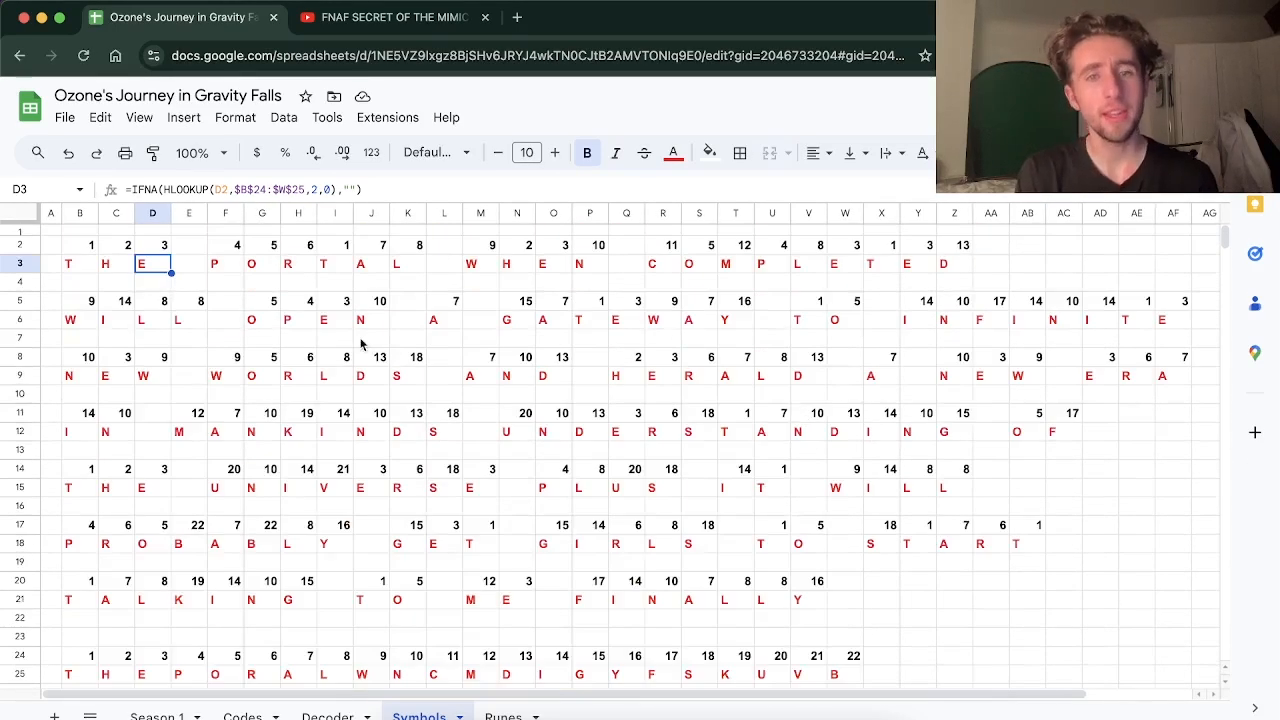
pyautogui.moveTo(516, 320); pyautogui.dragTo(736, 338)
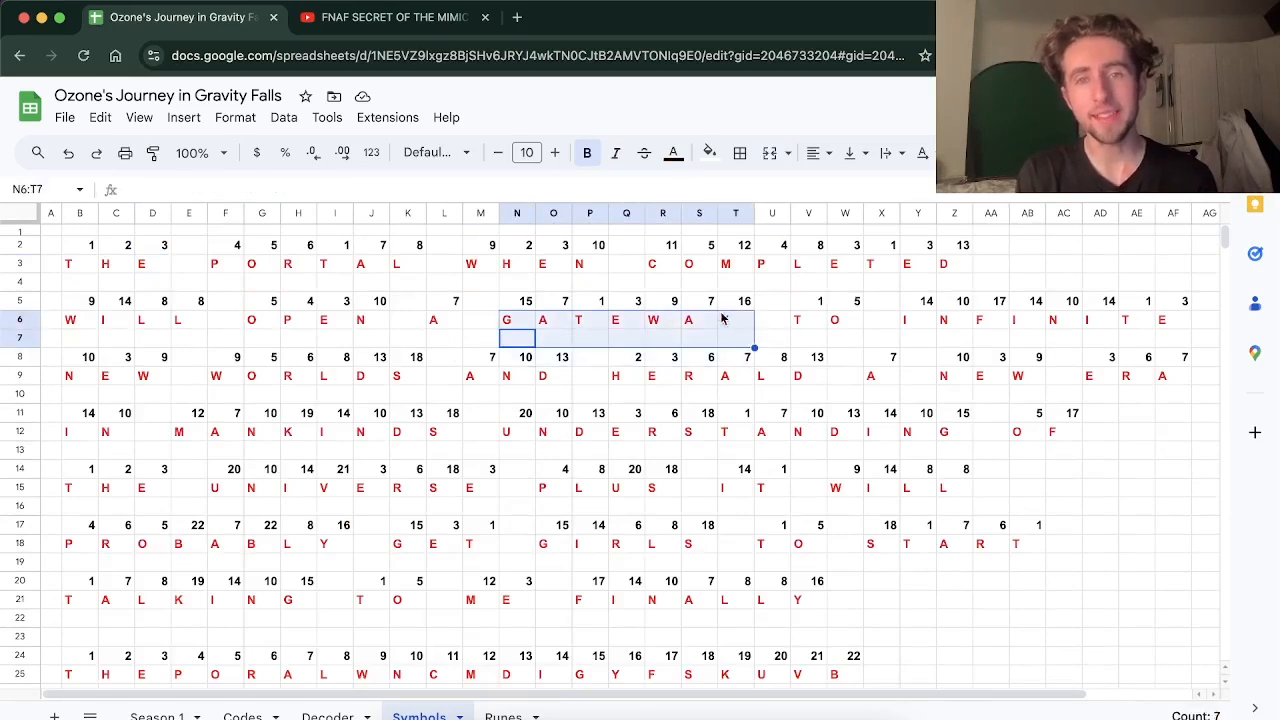
pyautogui.click(736, 320)
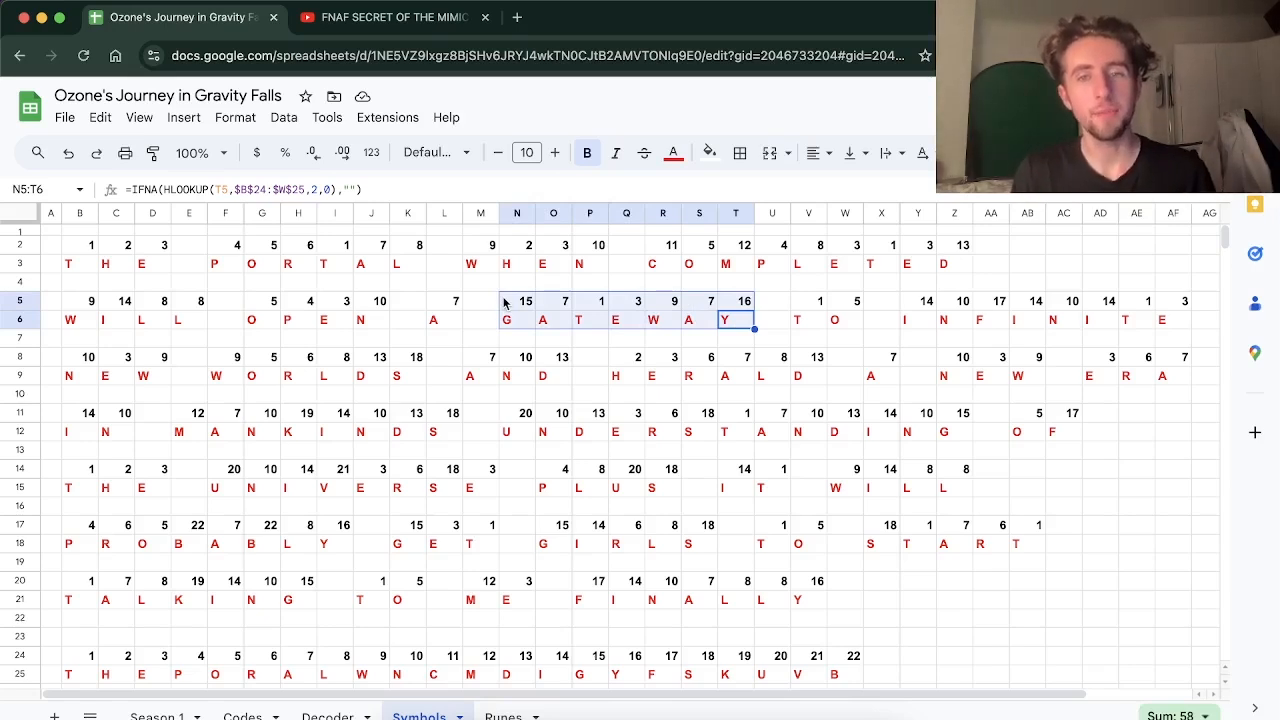
pyautogui.moveTo(304, 548)
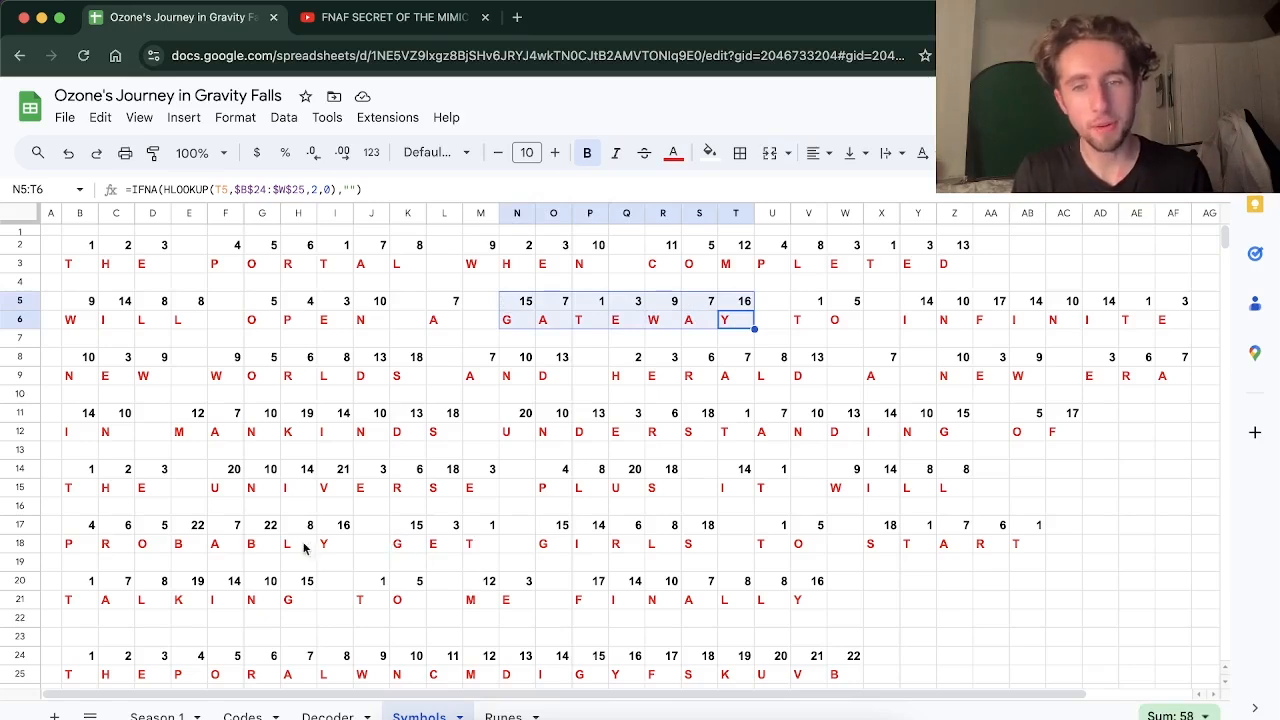
pyautogui.moveTo(620, 612)
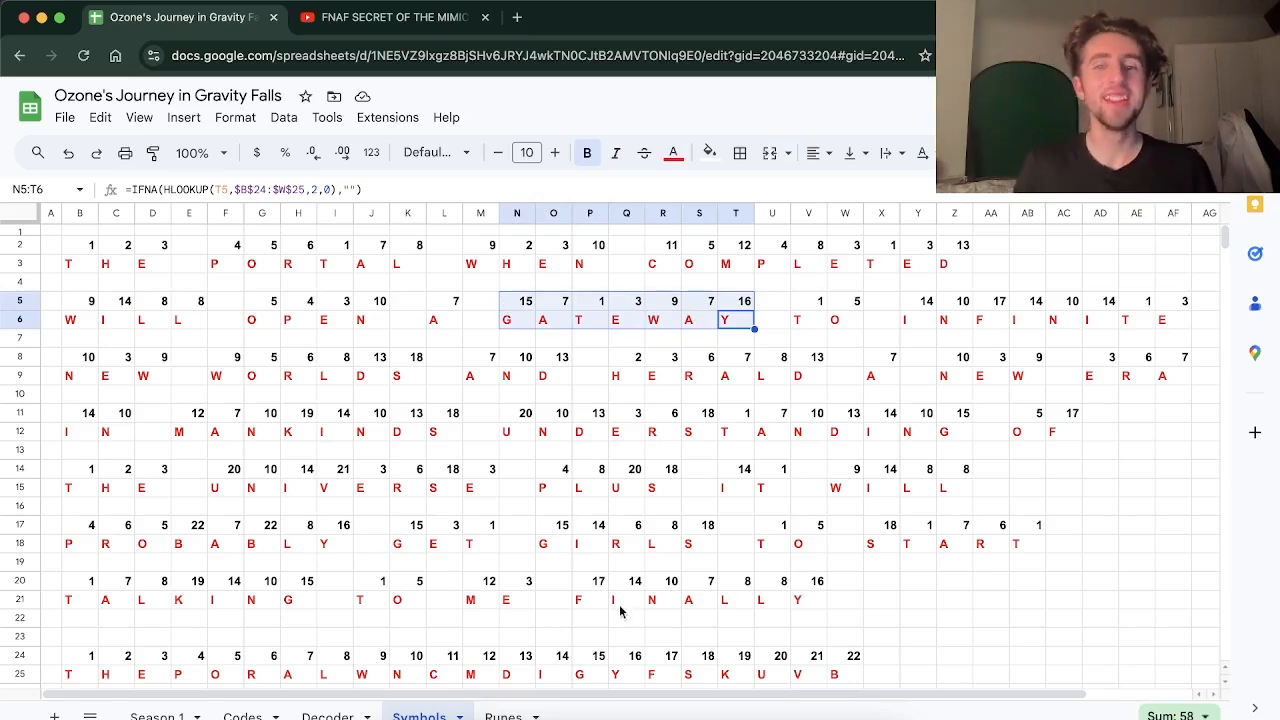
pyautogui.moveTo(700, 572)
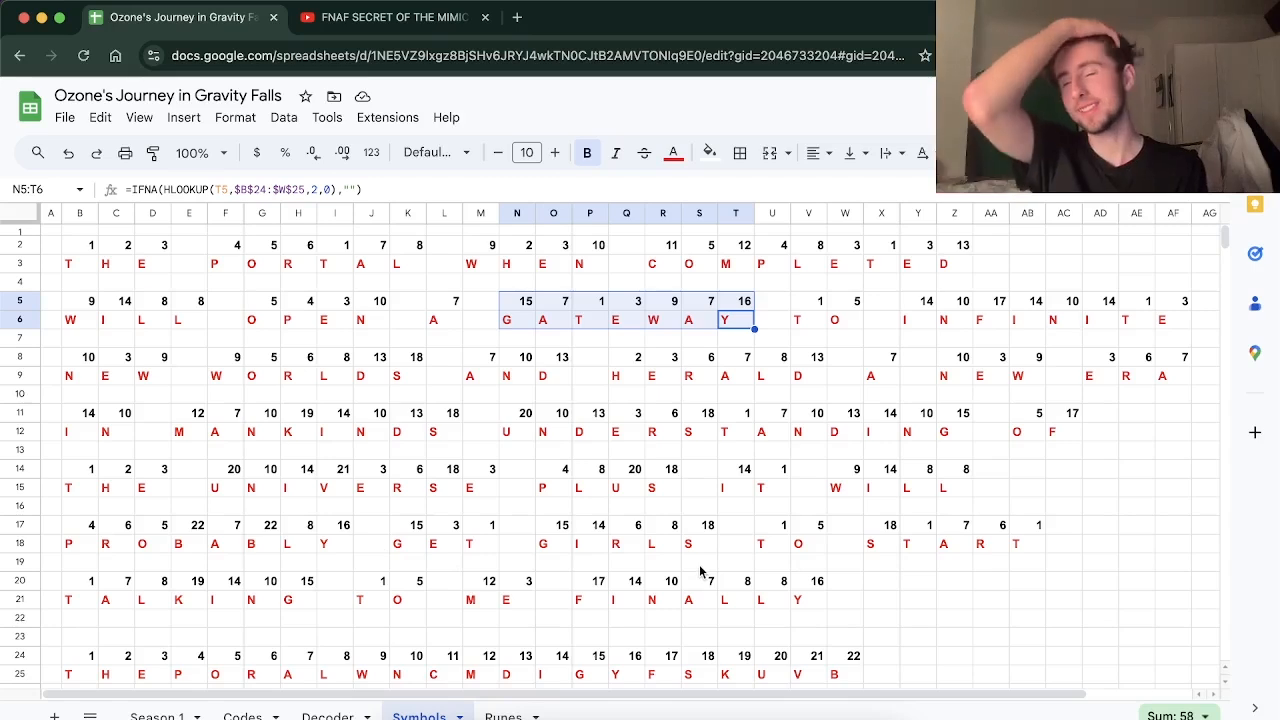